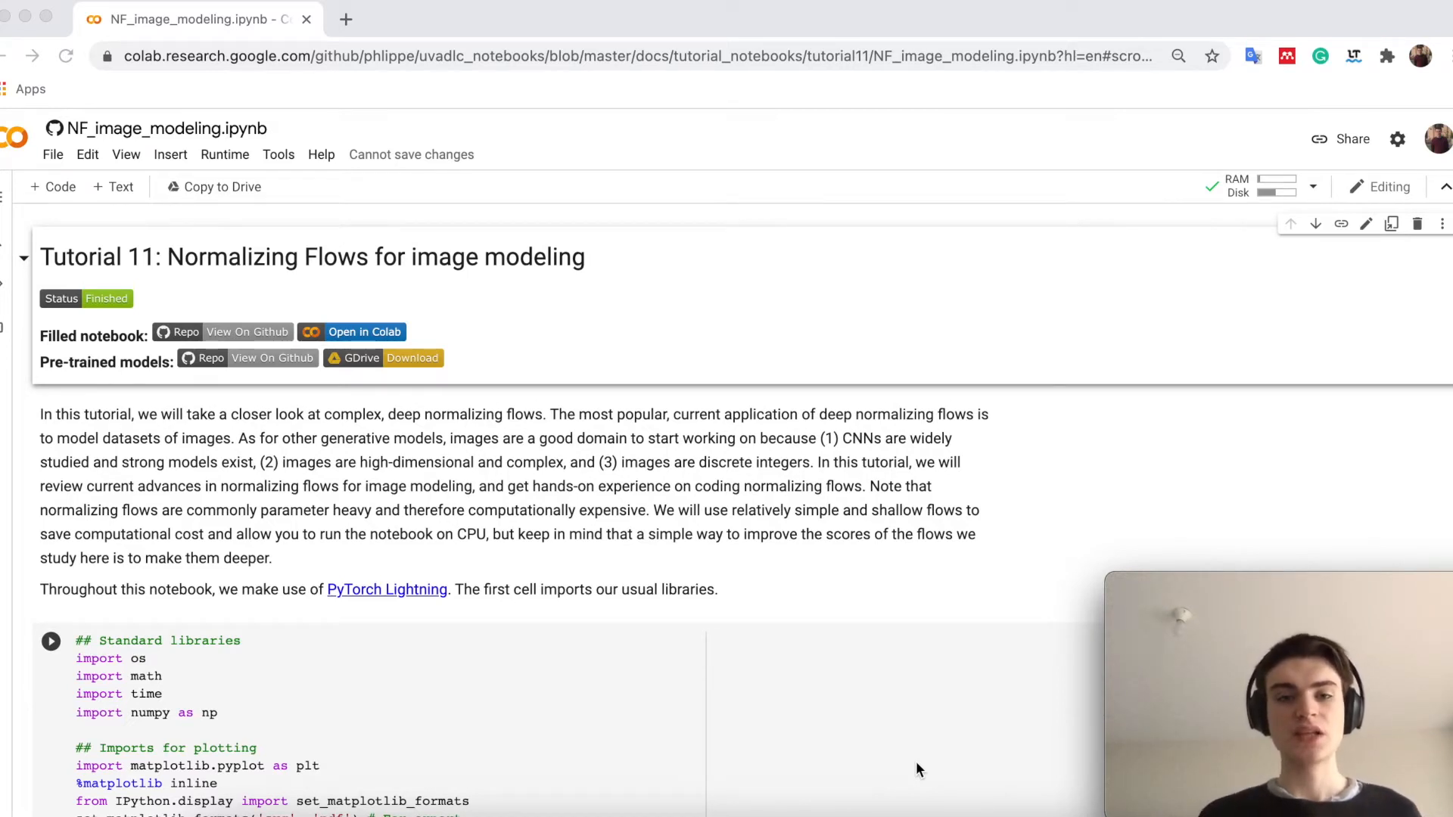
Step: Scroll from the tutorial title past the standard imports to the pretrained-model download cell
scroll(down, 3)
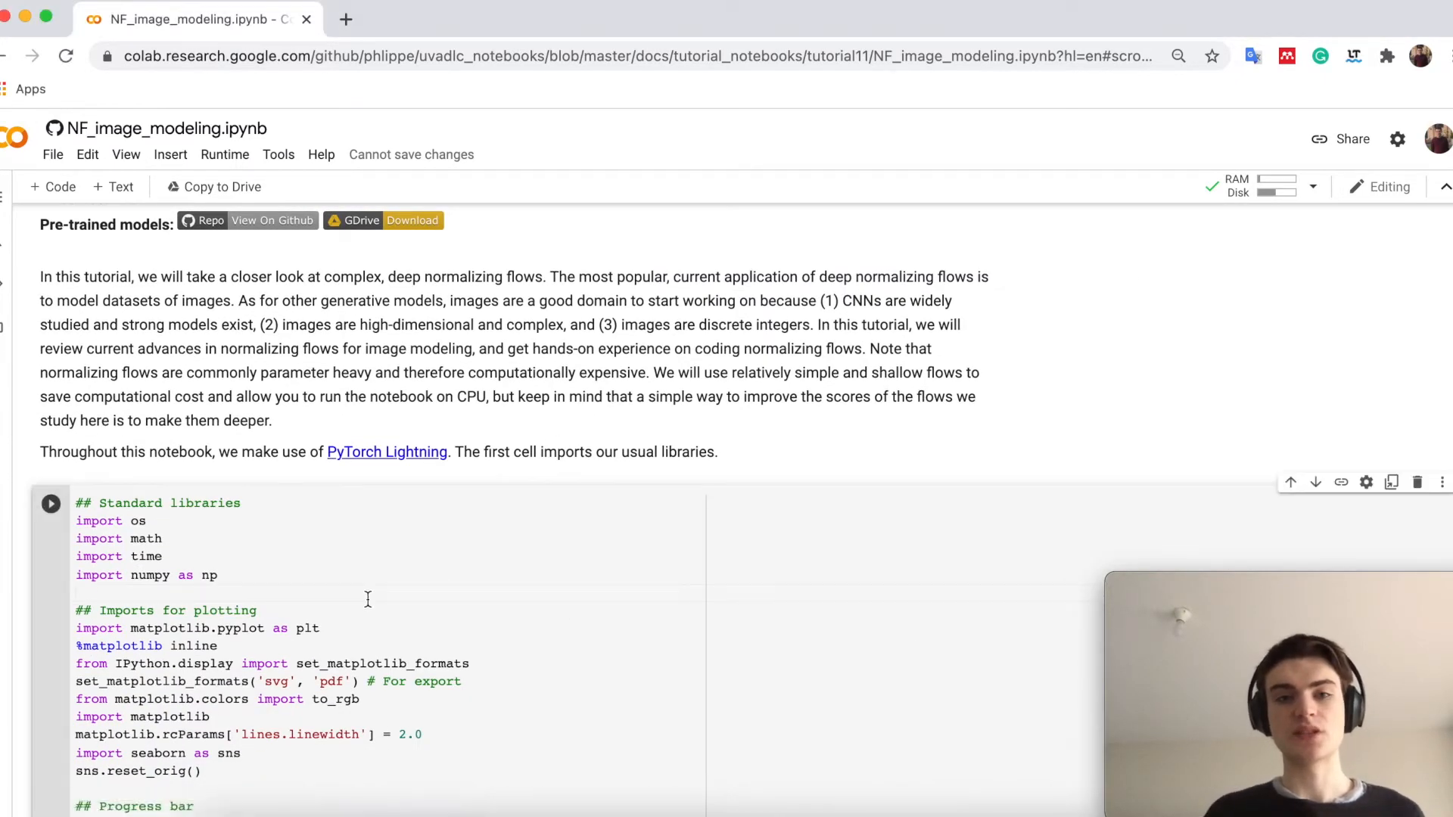
scroll(down, 3)
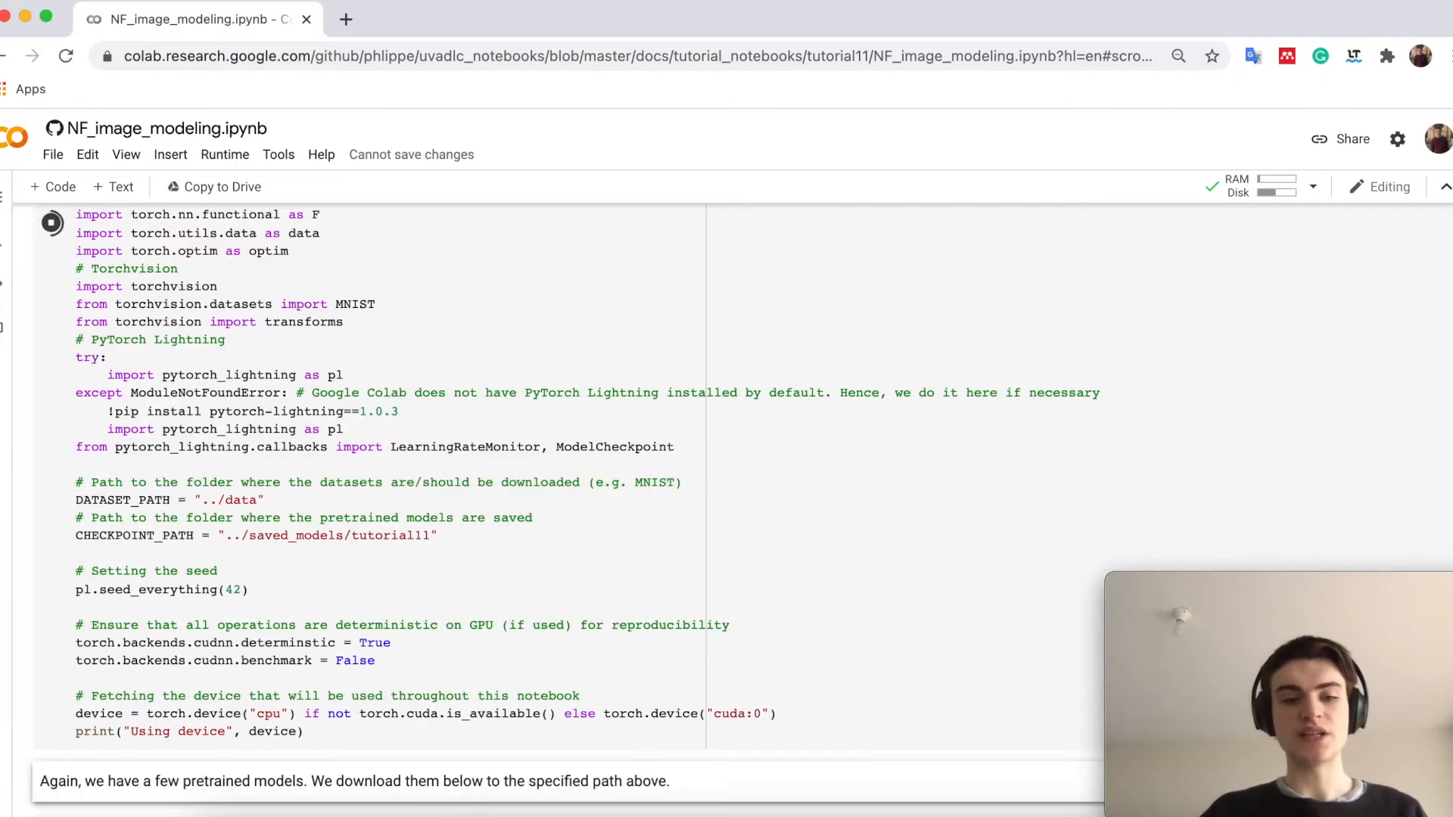
scroll(down, 3)
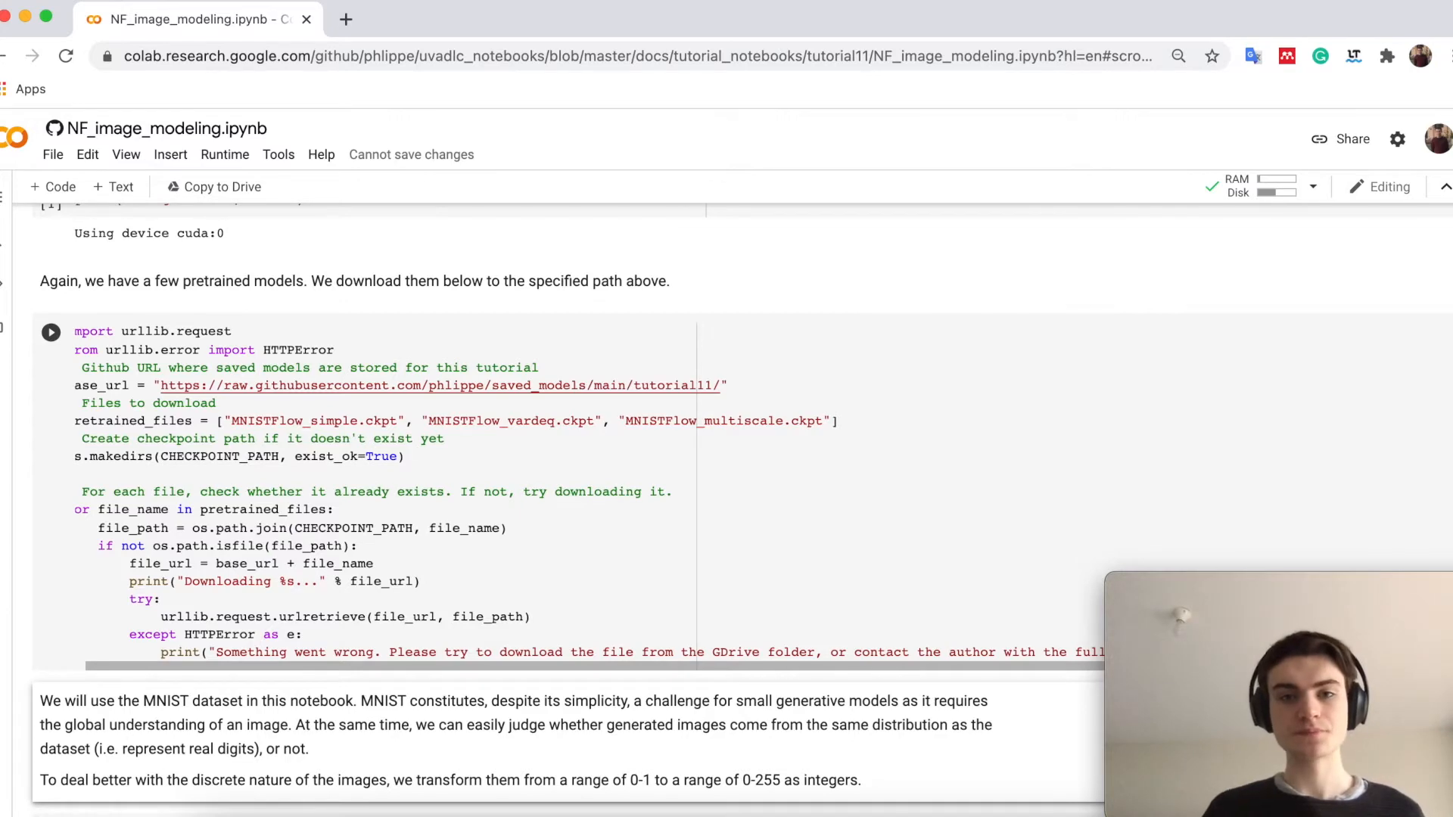
Step: Scroll to the cell defining discretize, loading MNIST and building train, validation and test loaders
scroll(down, 3)
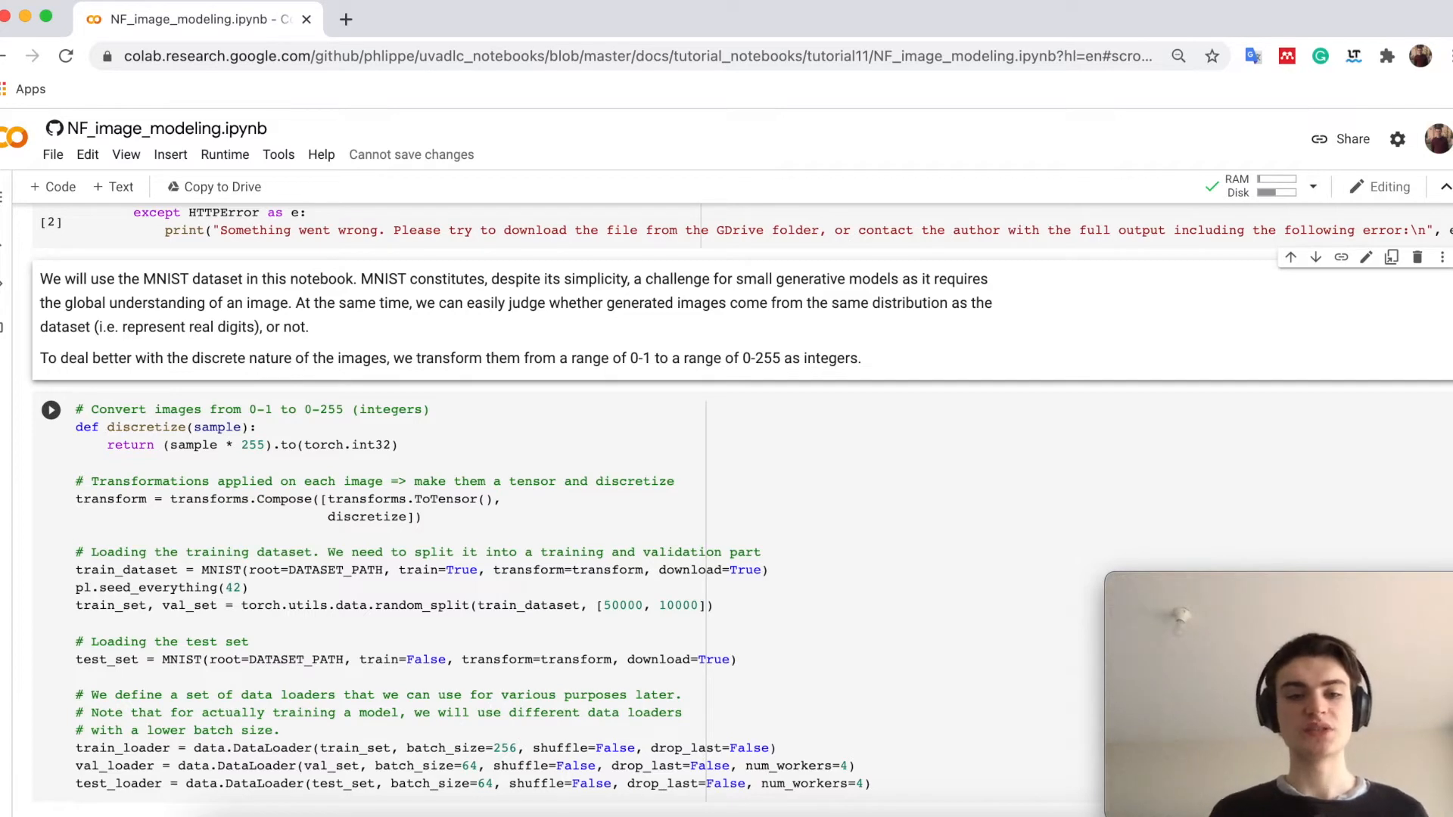
mouse_move(363, 752)
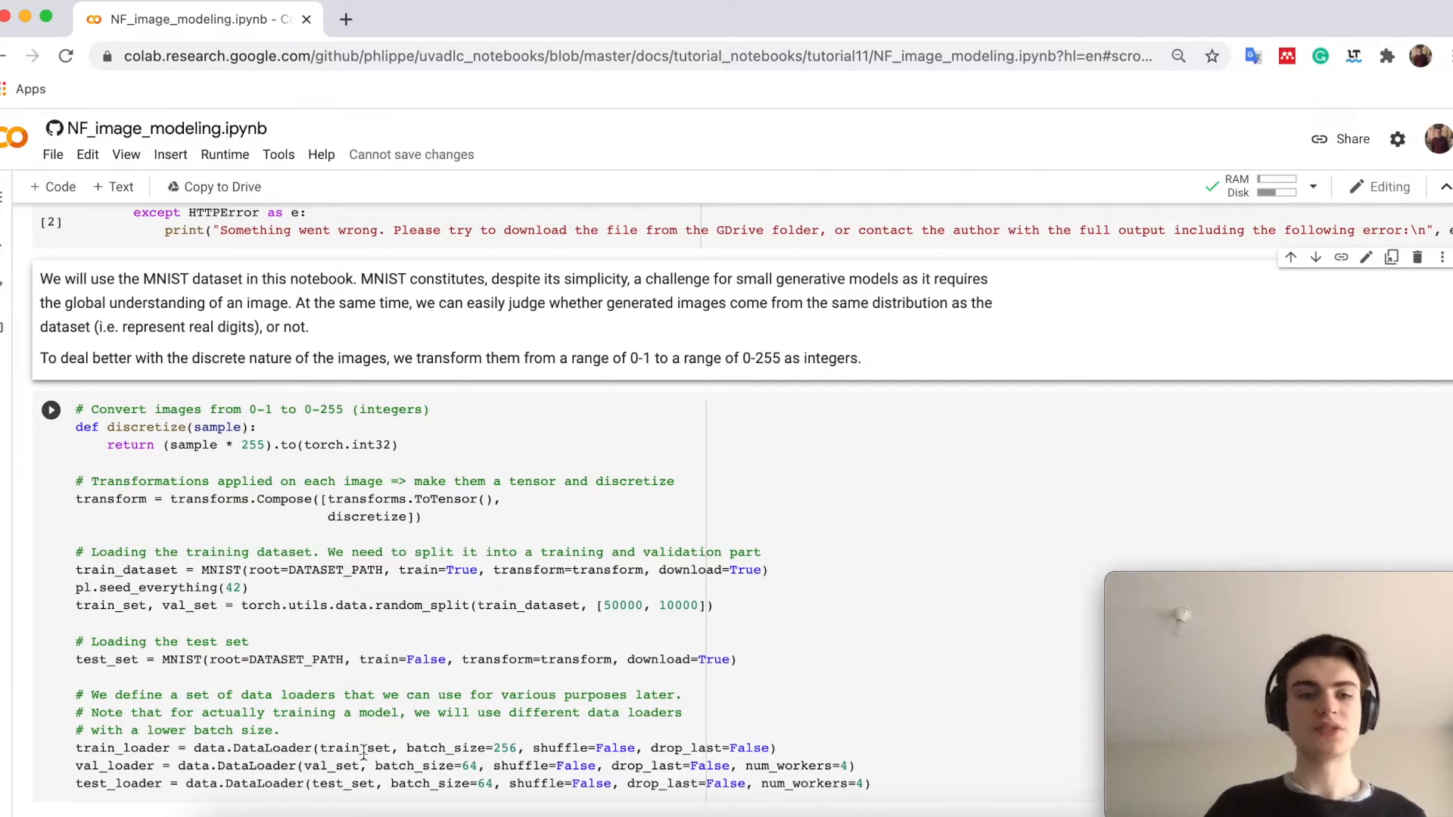
click(212, 658)
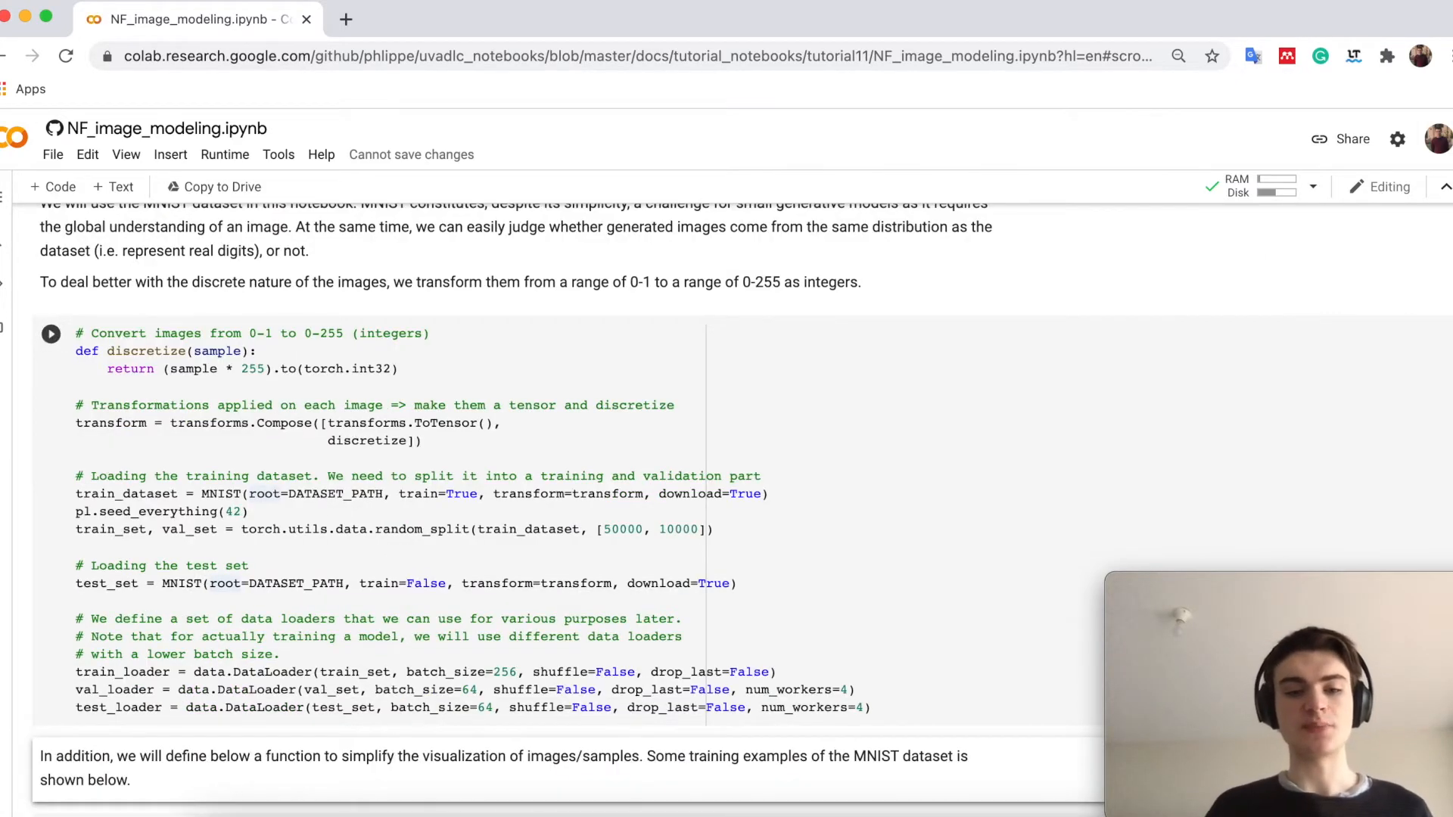
Step: Scroll past the show_imgs digit grid to the 'Normalizing Flows as generative model' section
scroll(down, 3)
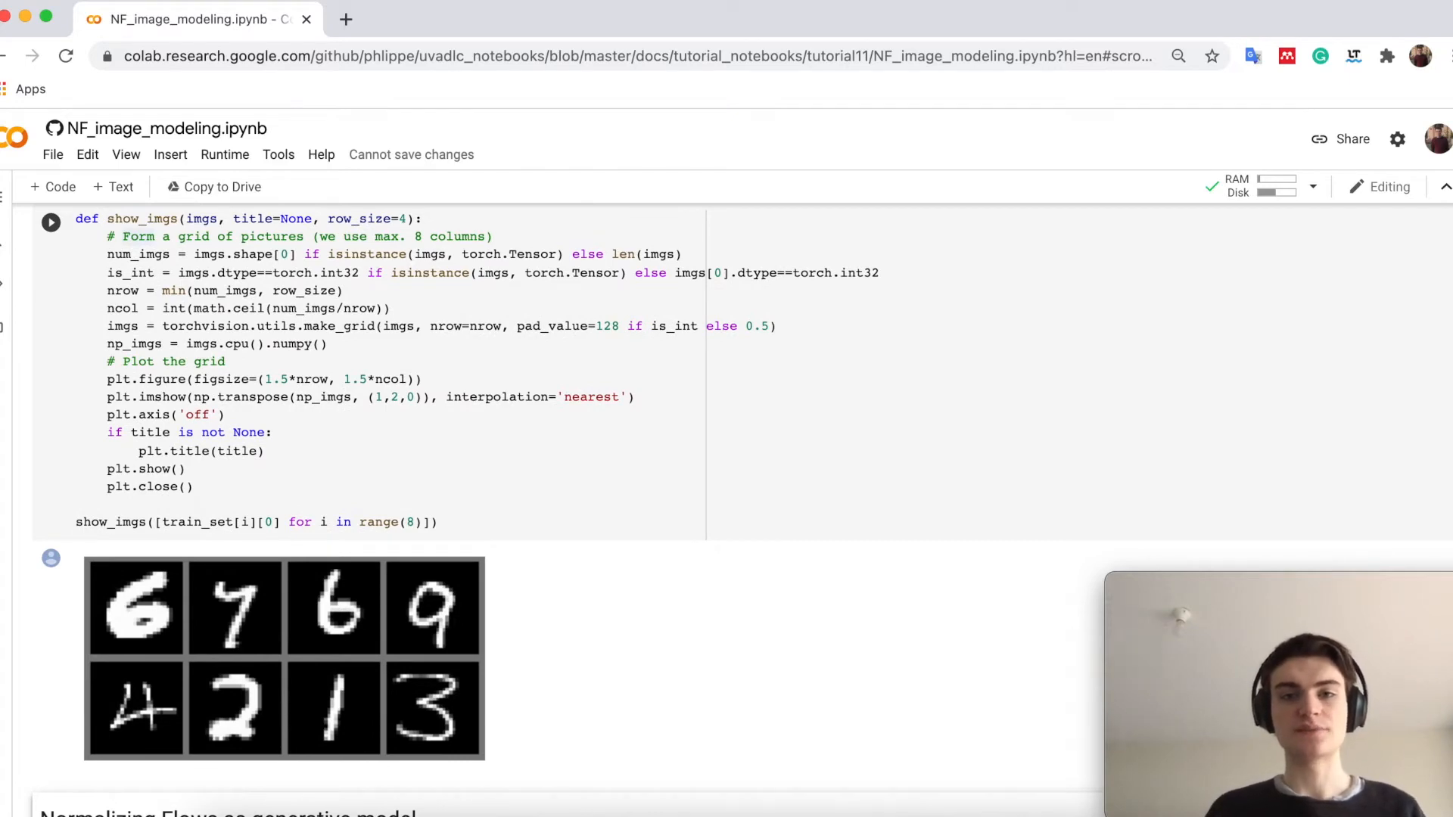
scroll(down, 3)
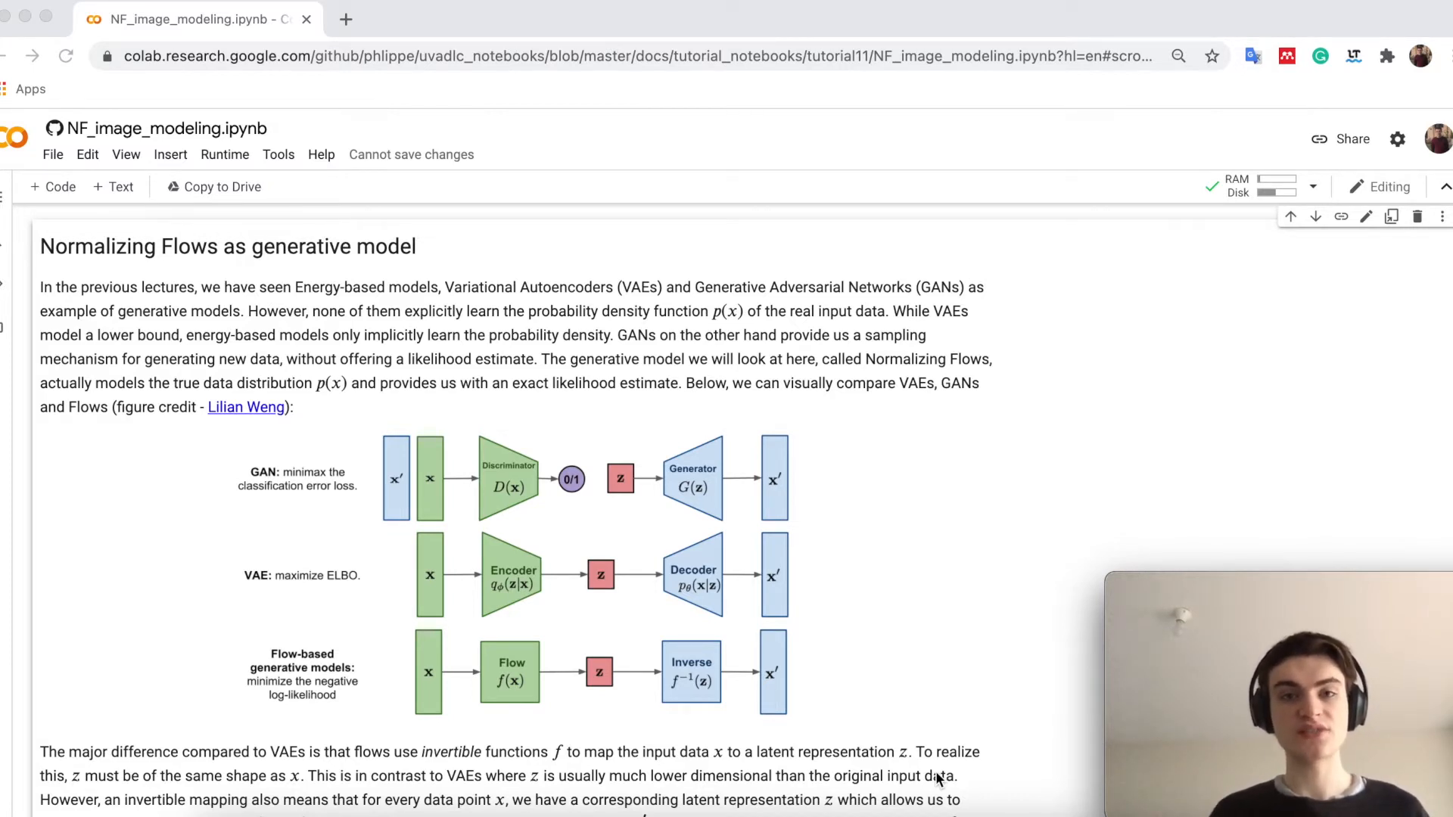
Step: Scroll below the GAN, VAE and flow comparison figure to the change-of-variables log-likelihood formula
scroll(down, 3)
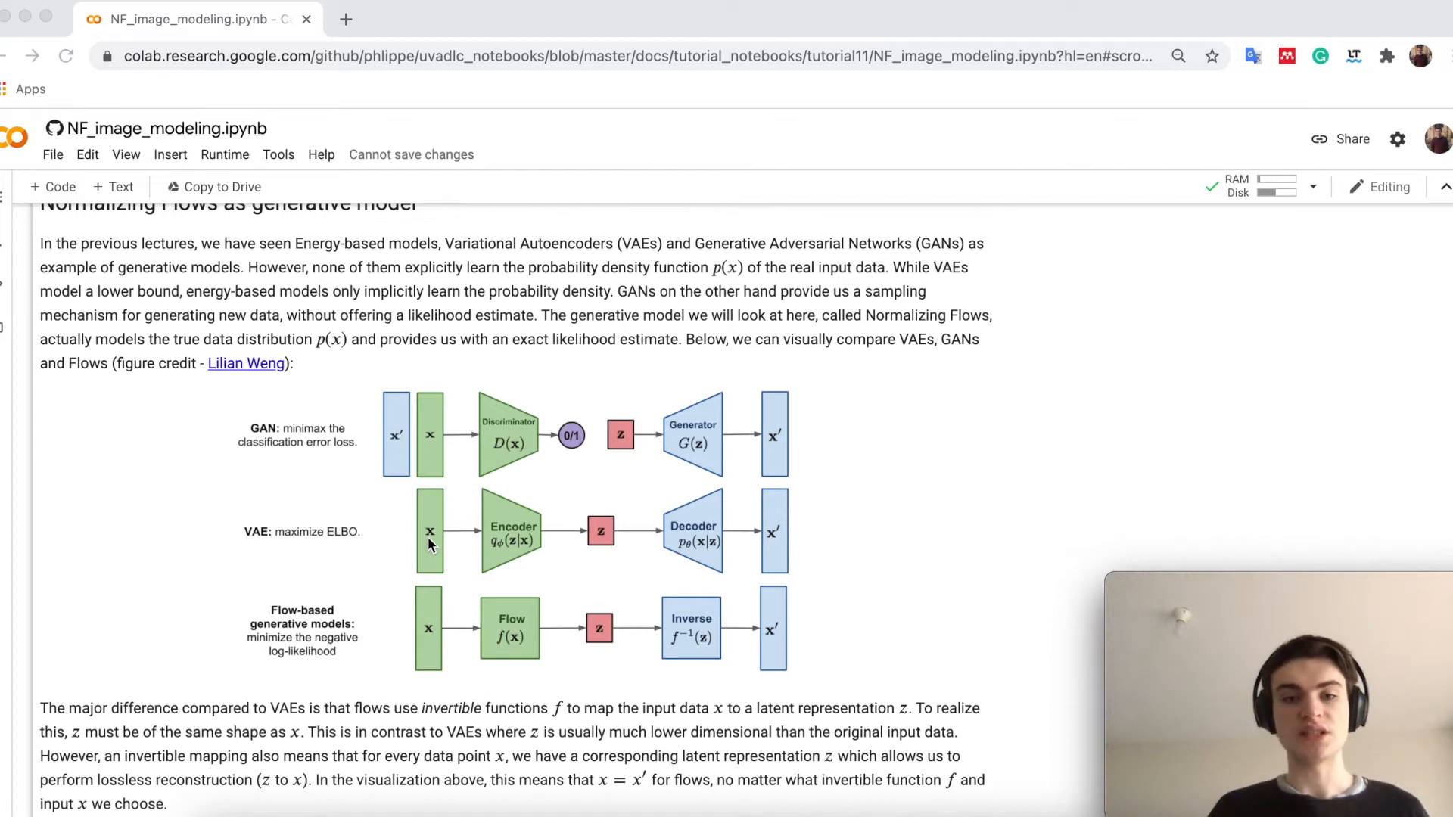
mouse_move(619, 552)
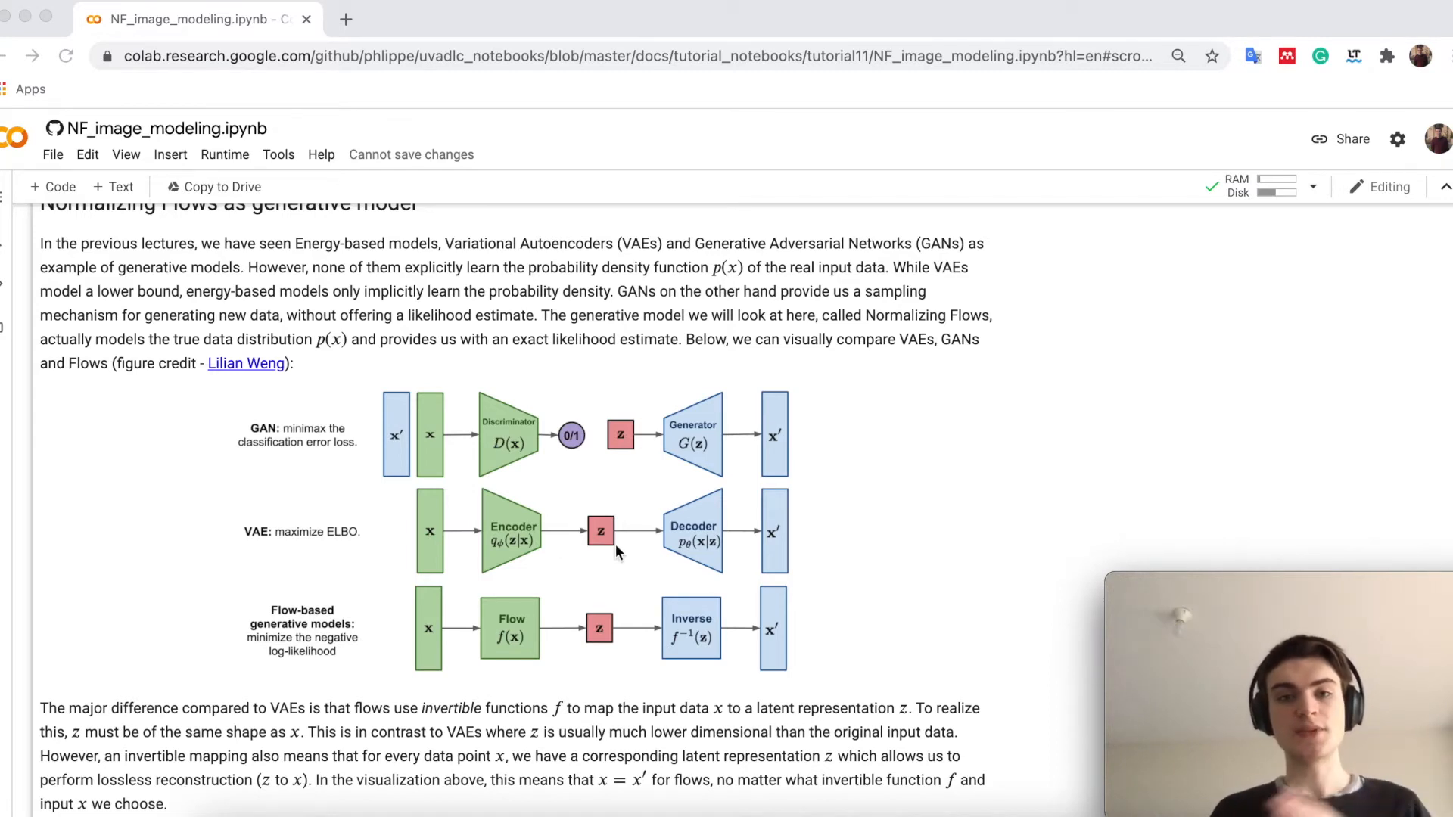
mouse_move(761, 559)
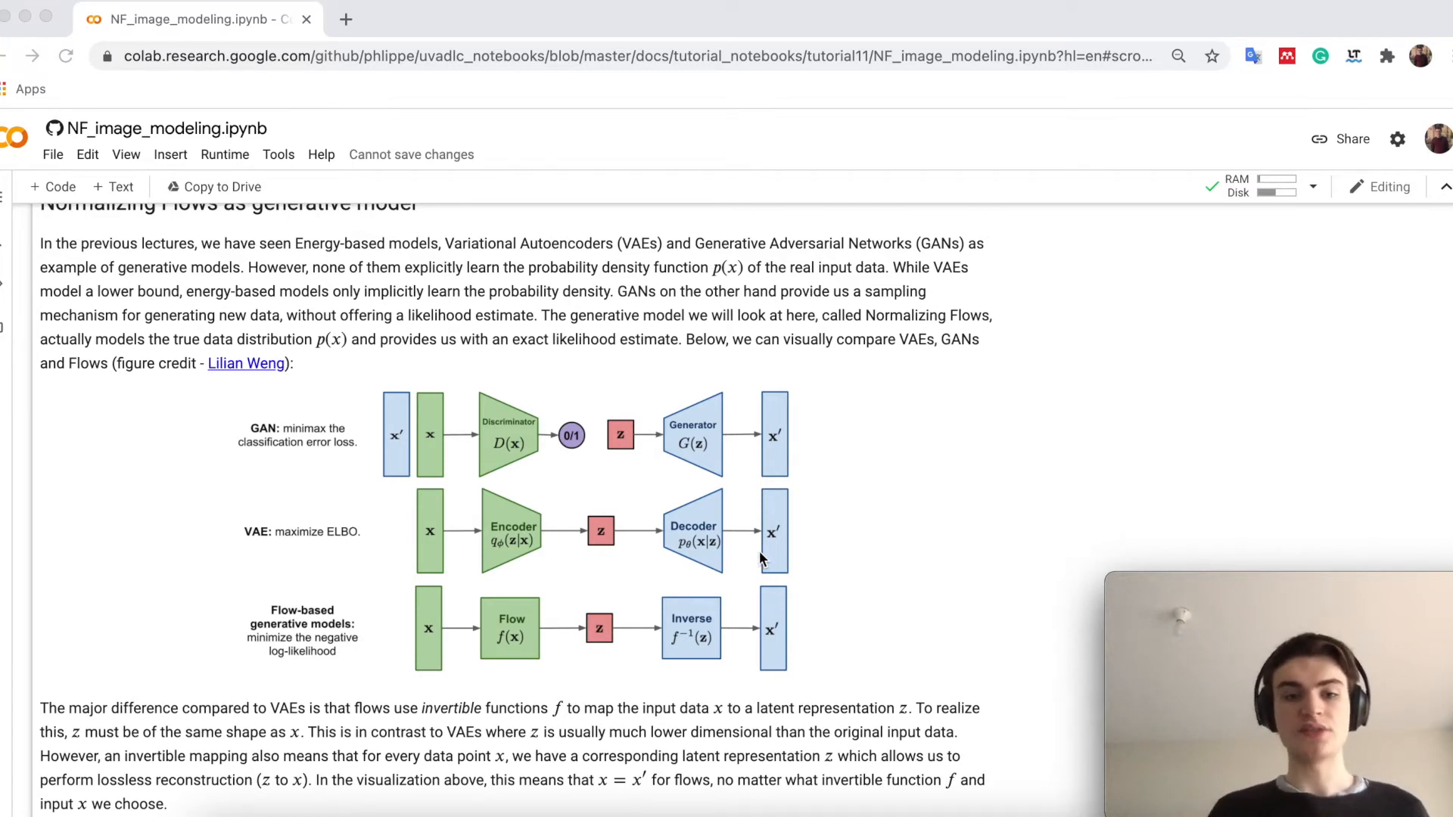
mouse_move(489, 649)
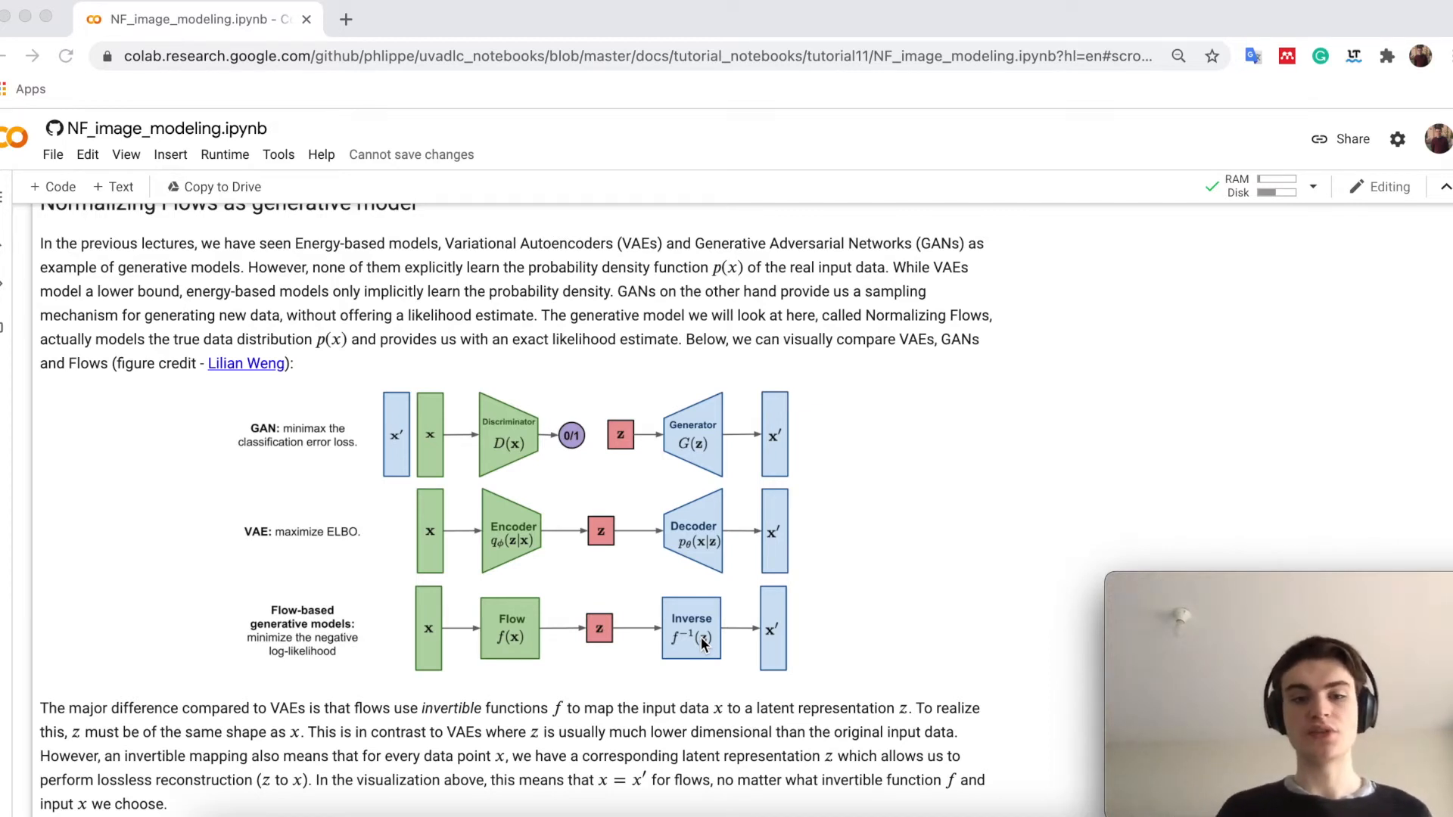
mouse_move(496, 646)
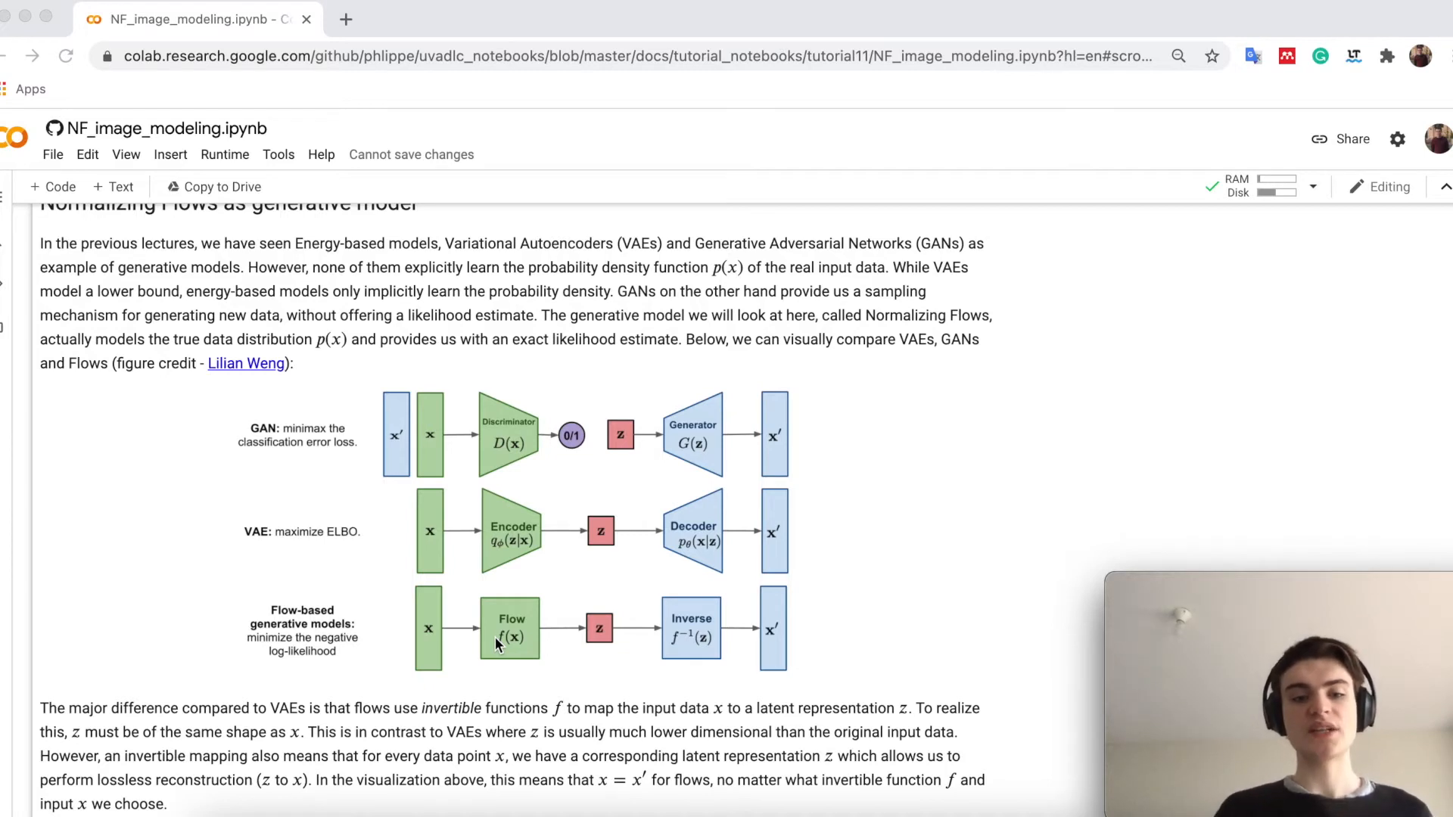
mouse_move(437, 646)
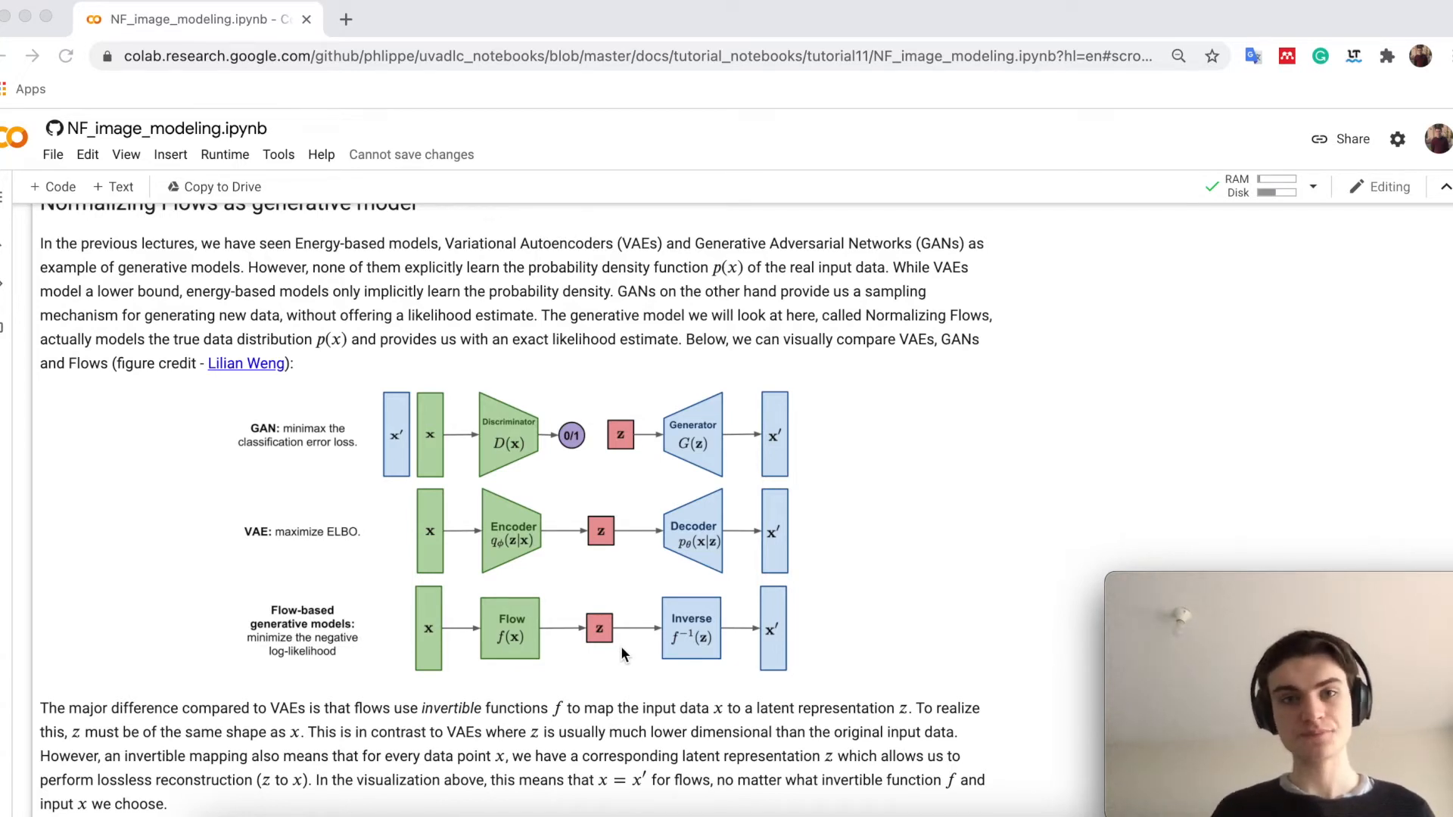
mouse_move(602, 564)
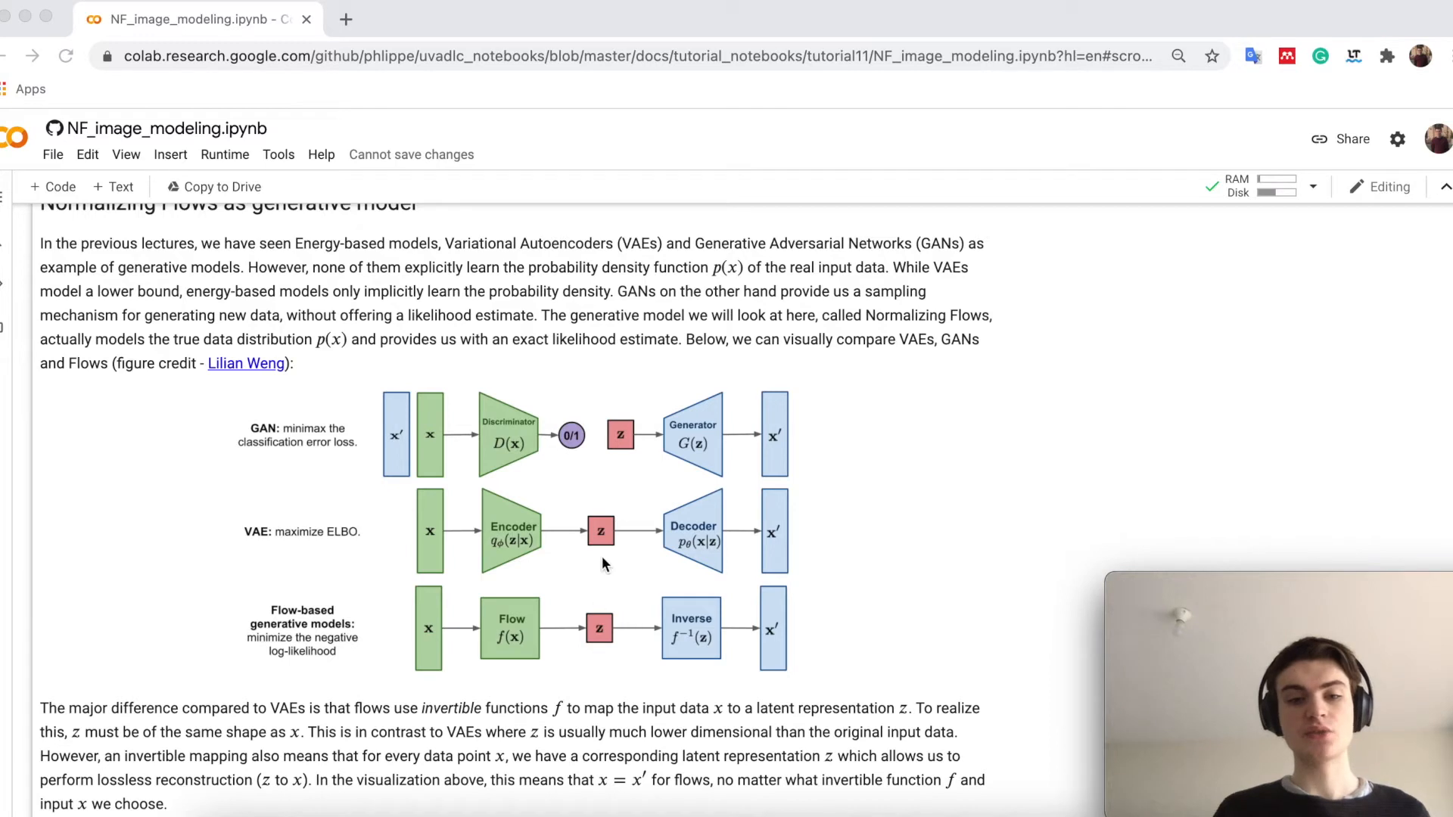
mouse_move(611, 655)
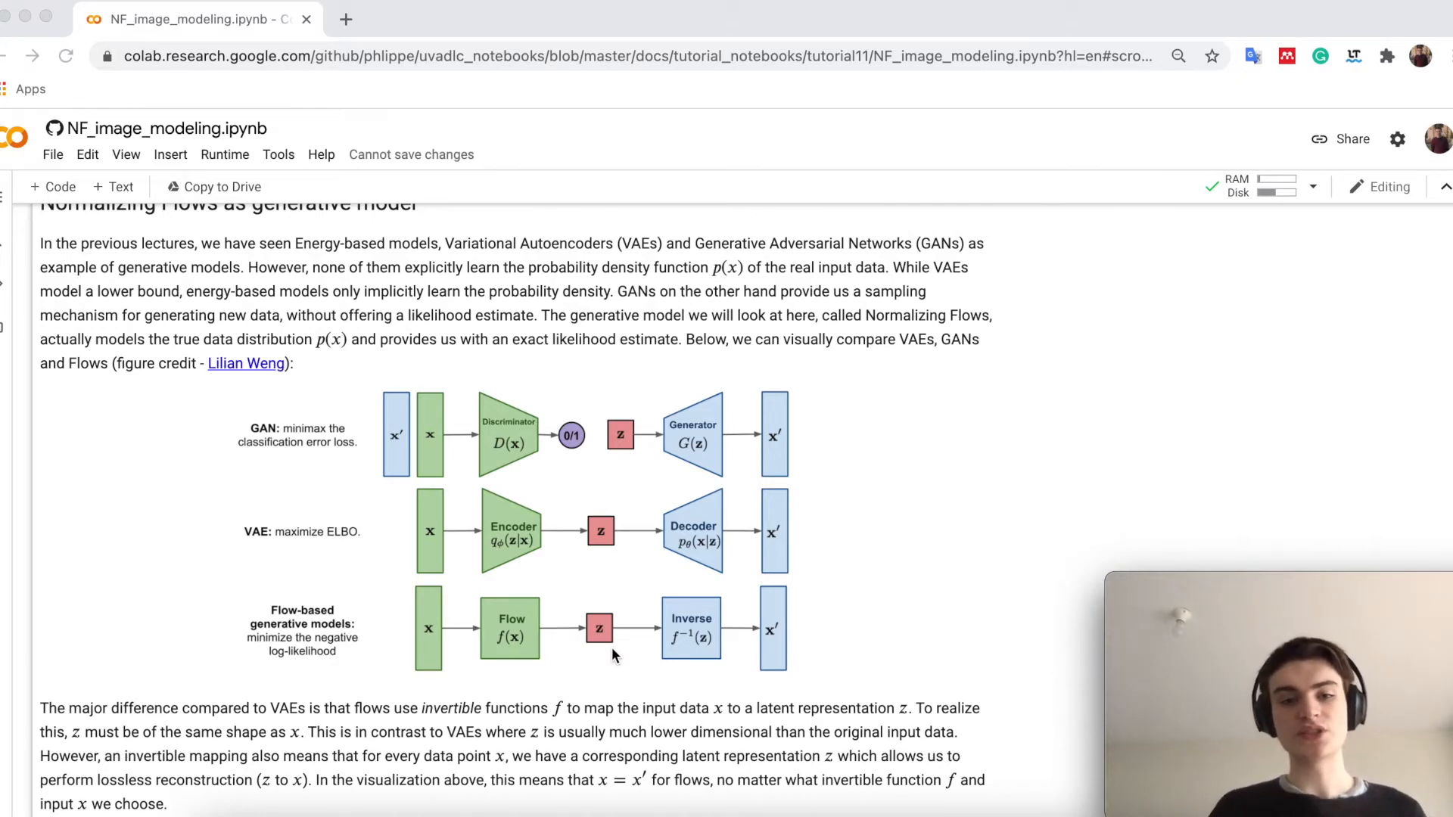
mouse_move(616, 613)
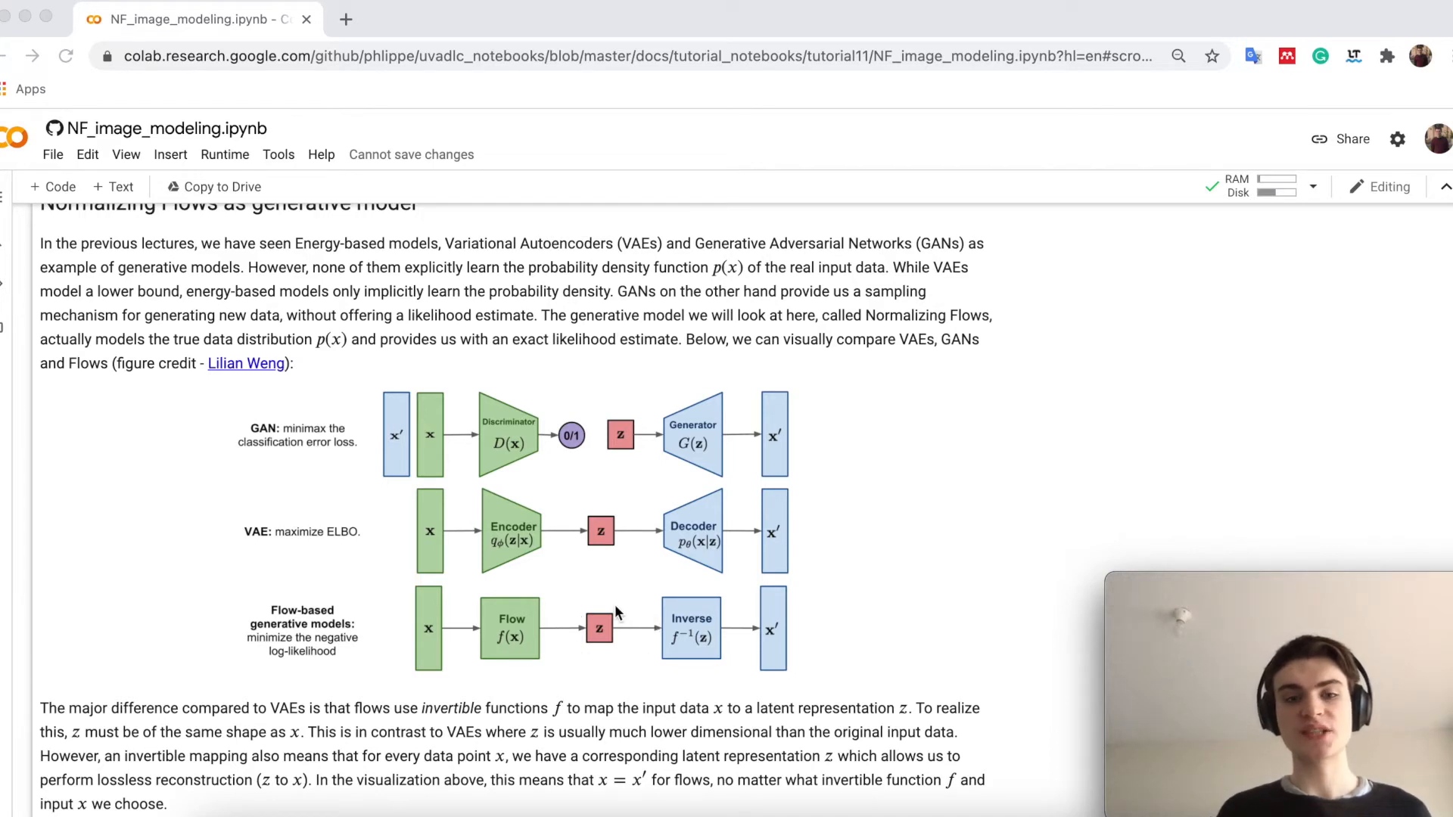
mouse_move(610, 661)
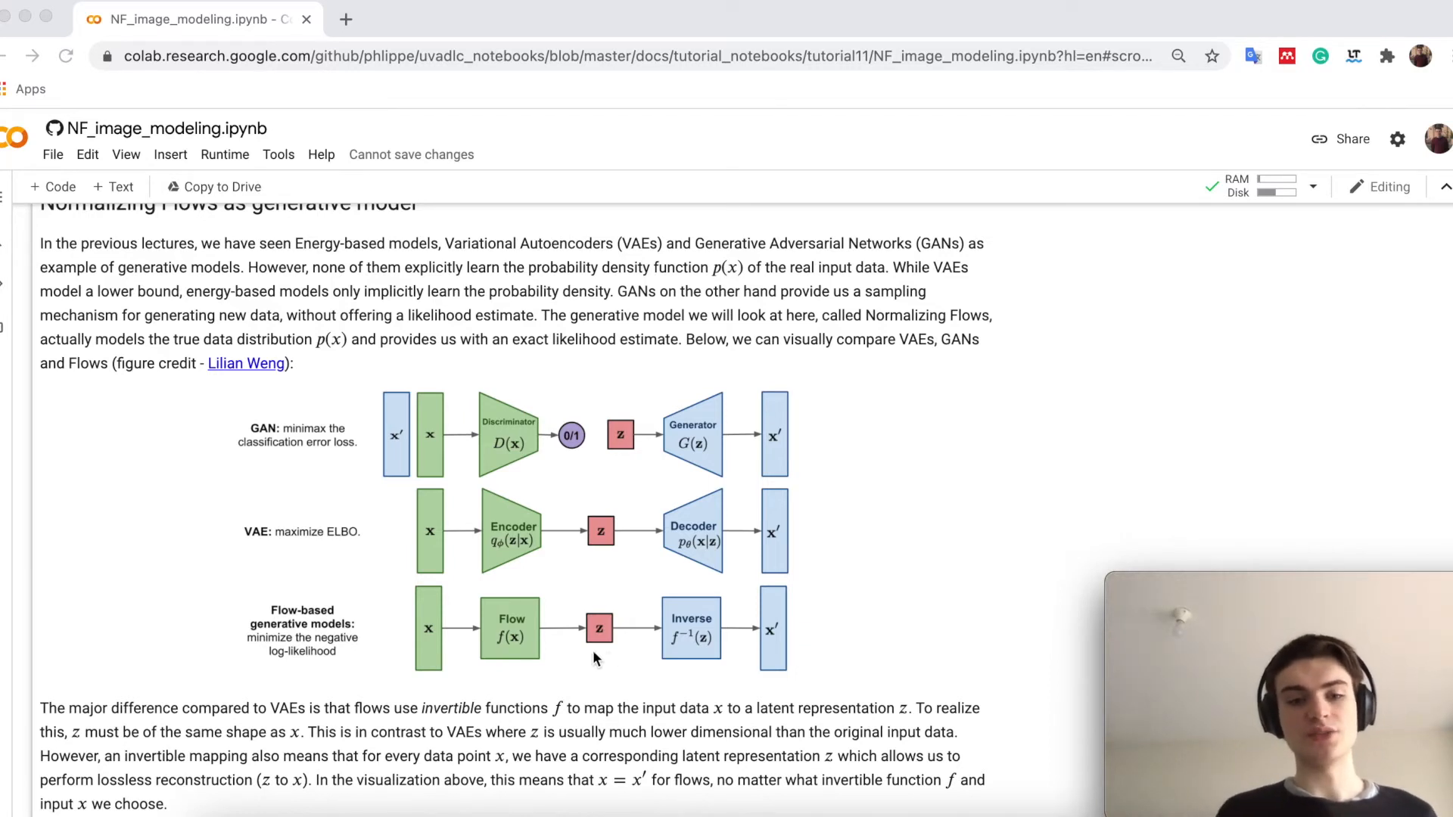
mouse_move(505, 650)
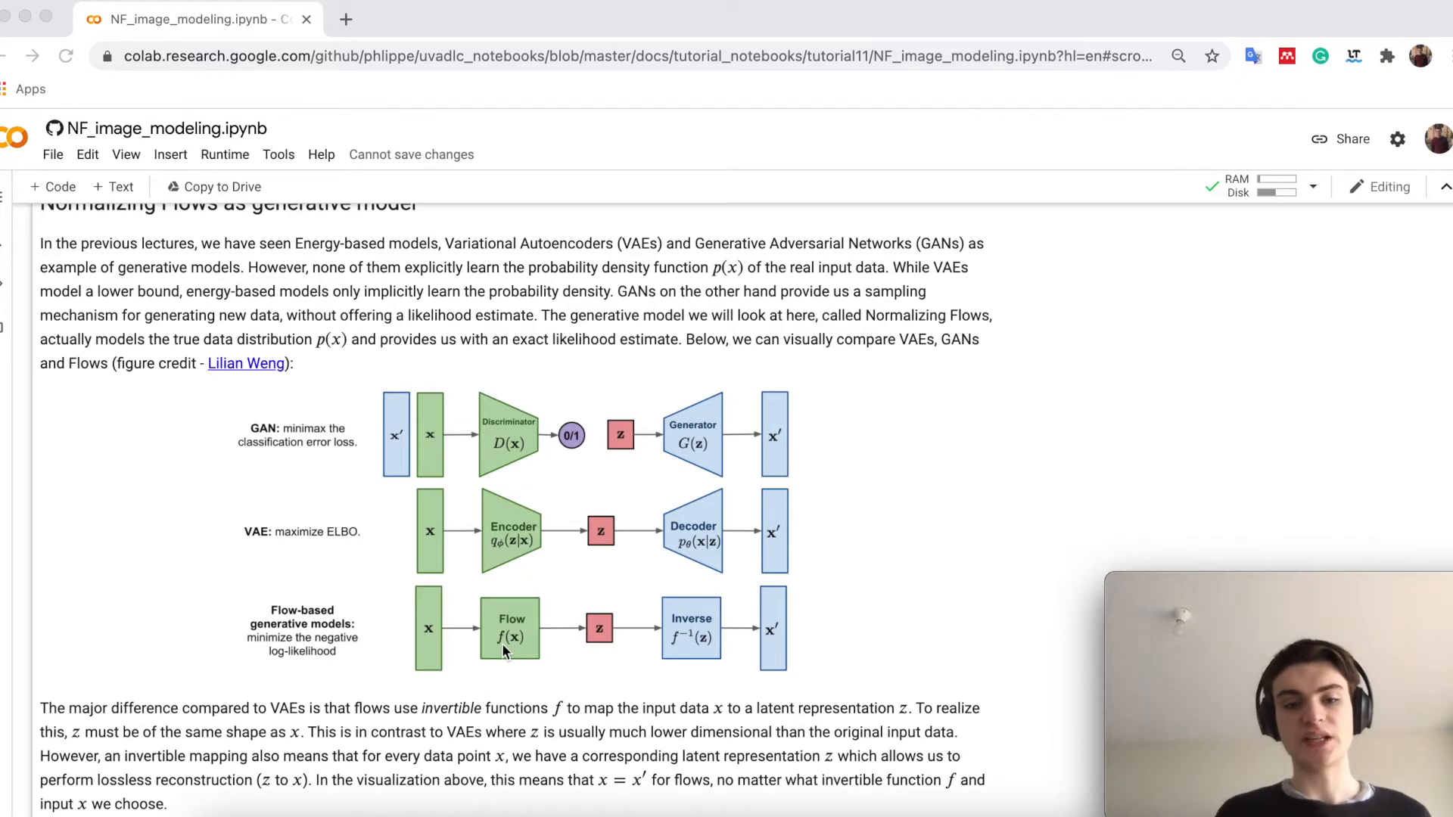
mouse_move(634, 649)
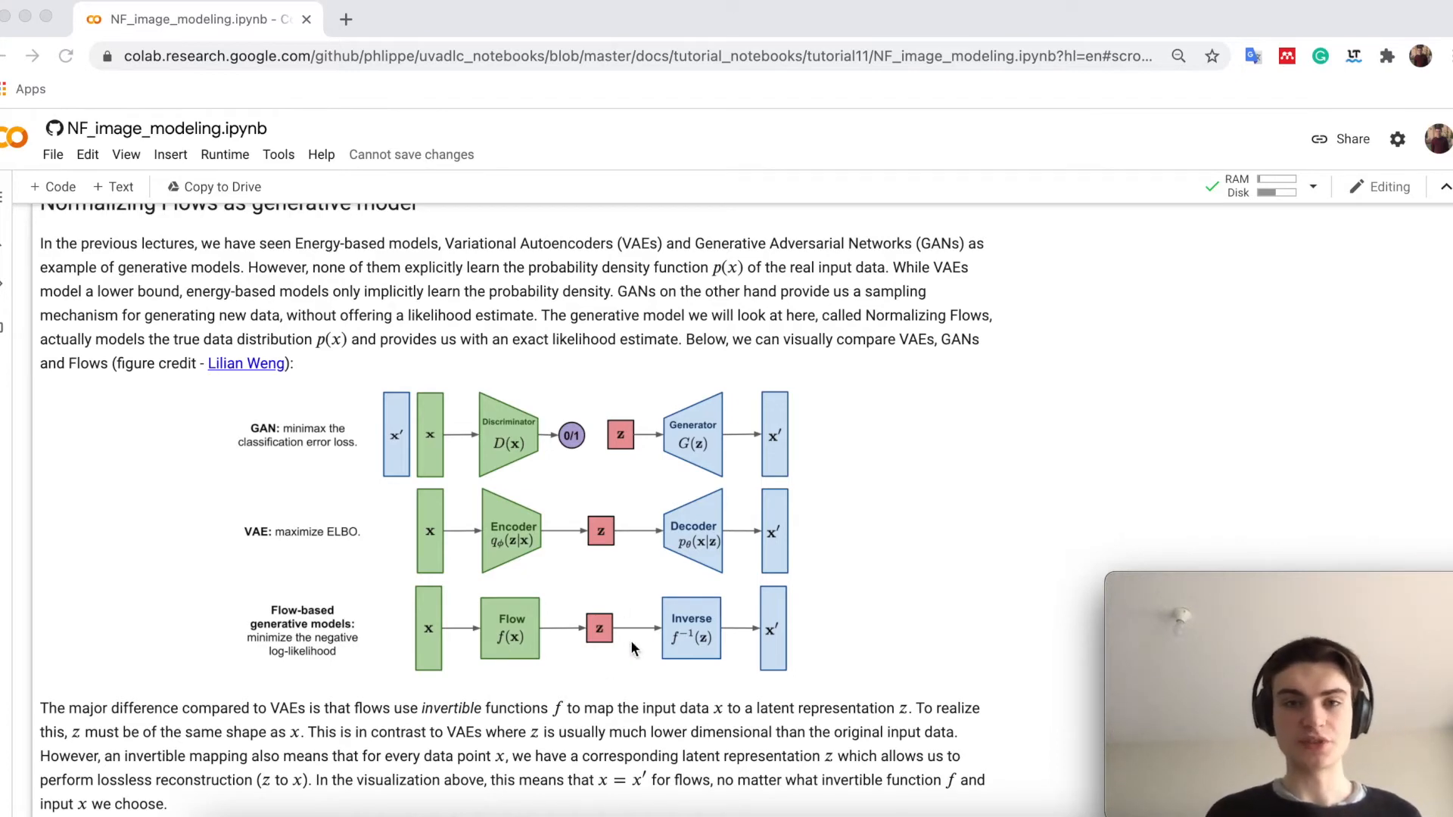
scroll(down, 3)
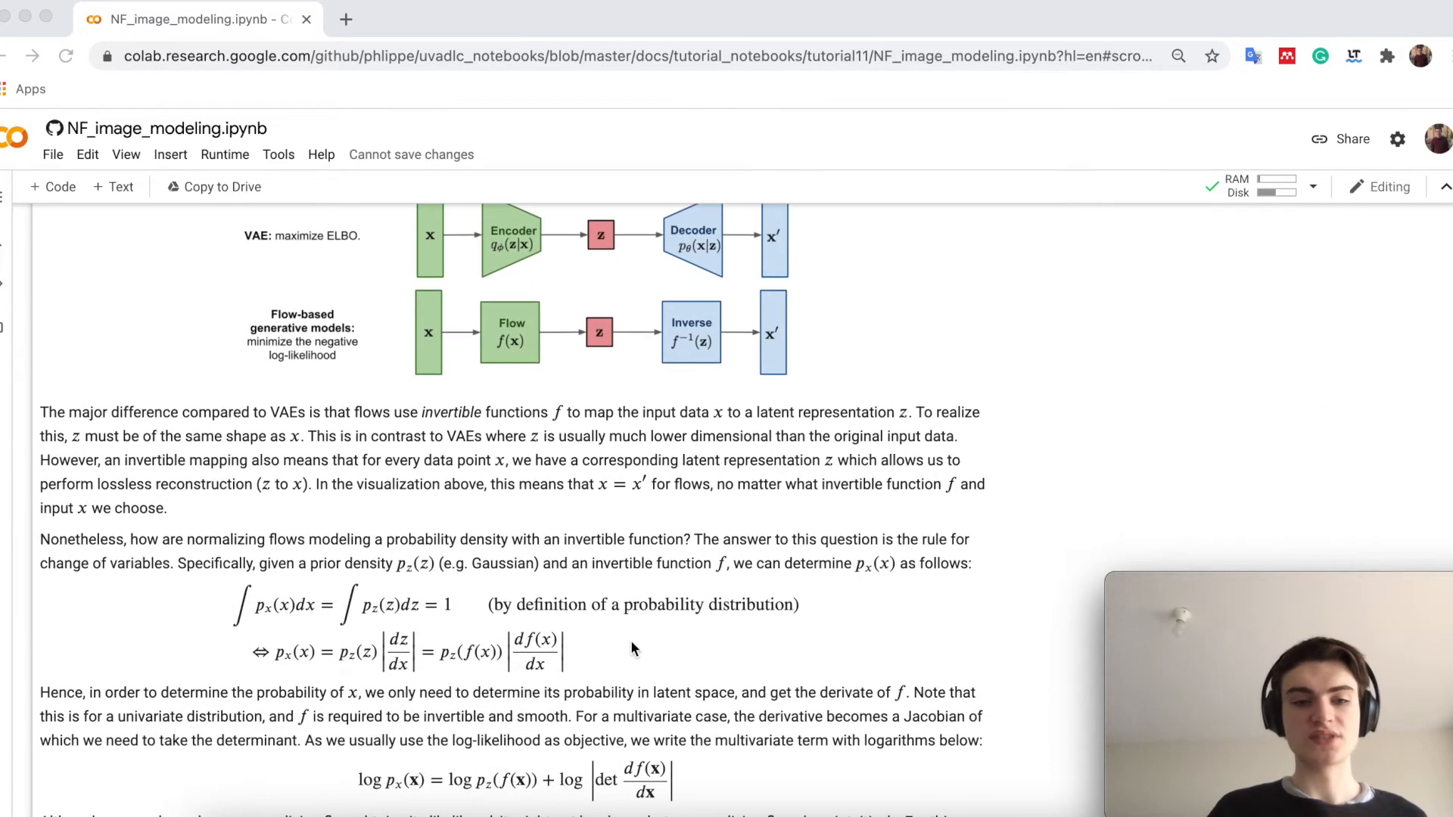
scroll(down, 3)
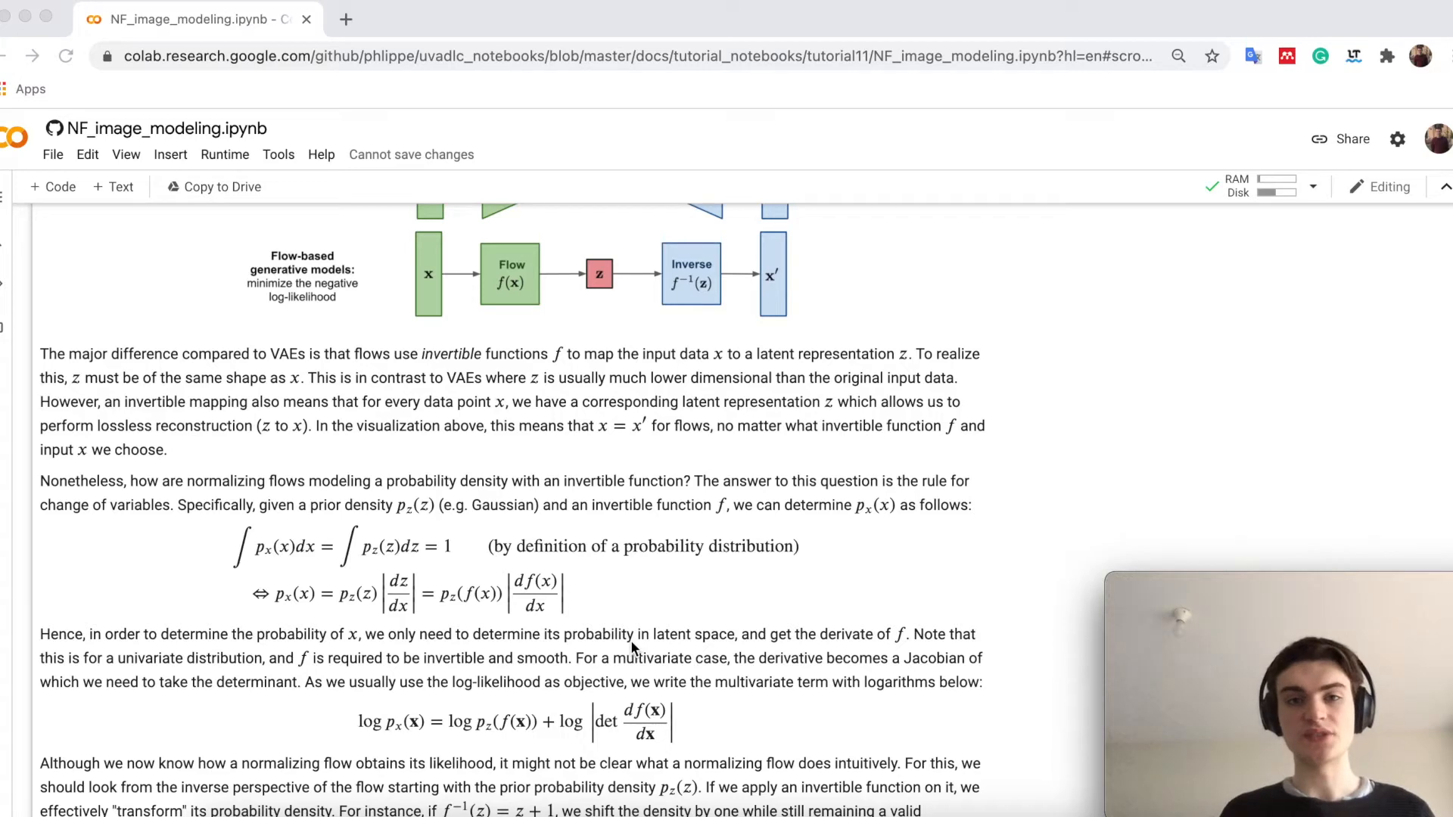
scroll(down, 3)
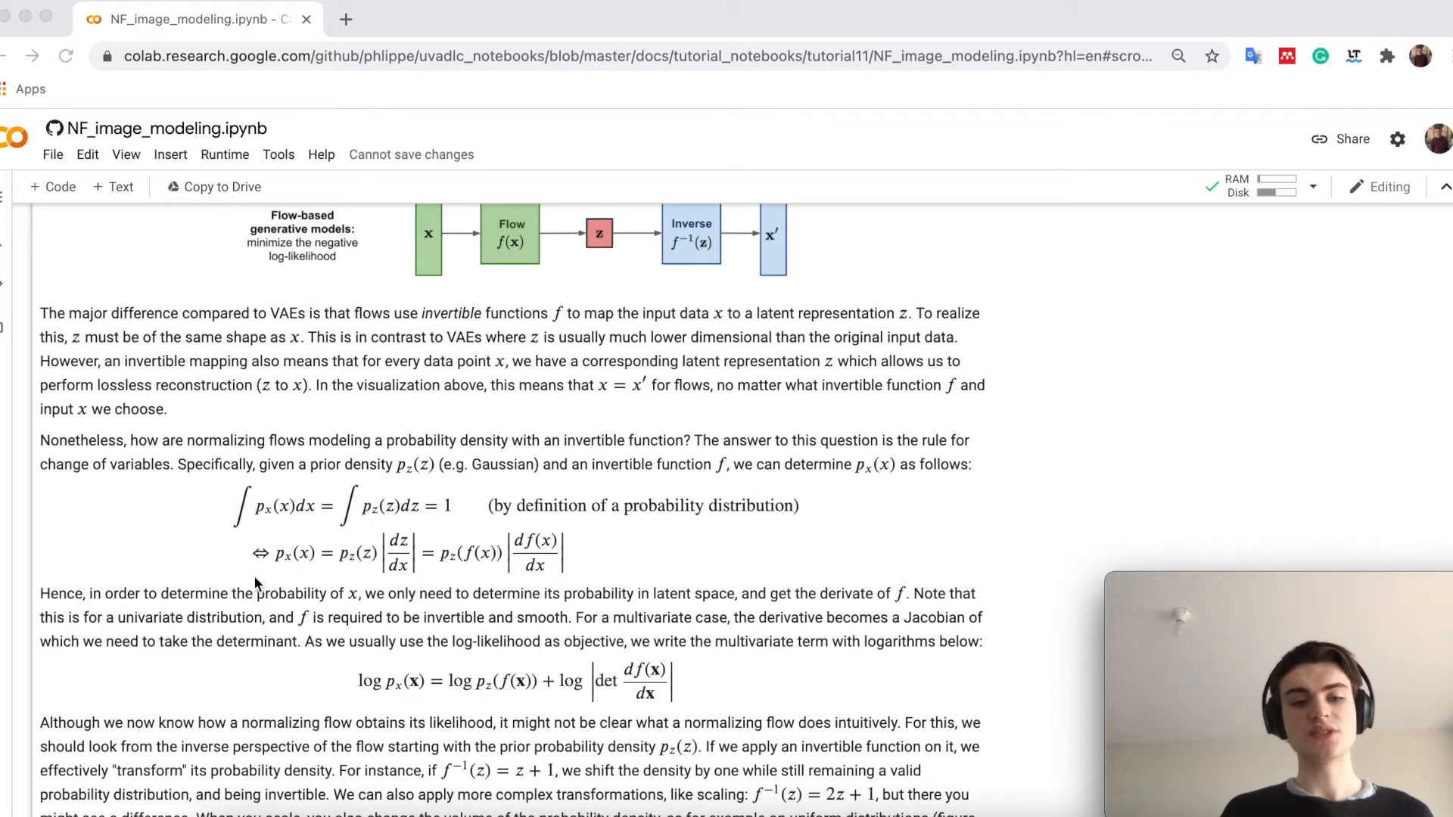
mouse_move(306, 519)
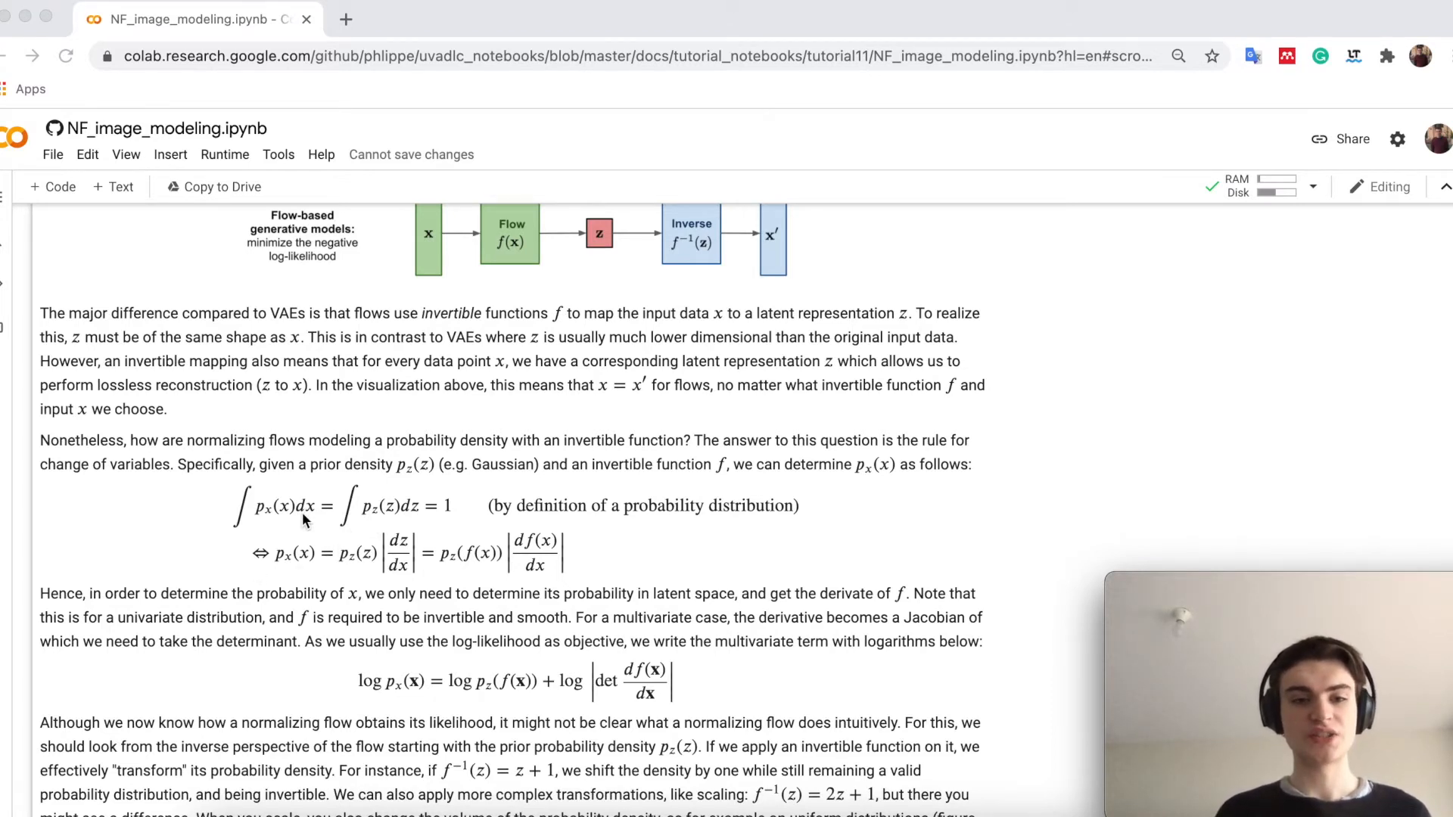
mouse_move(430, 572)
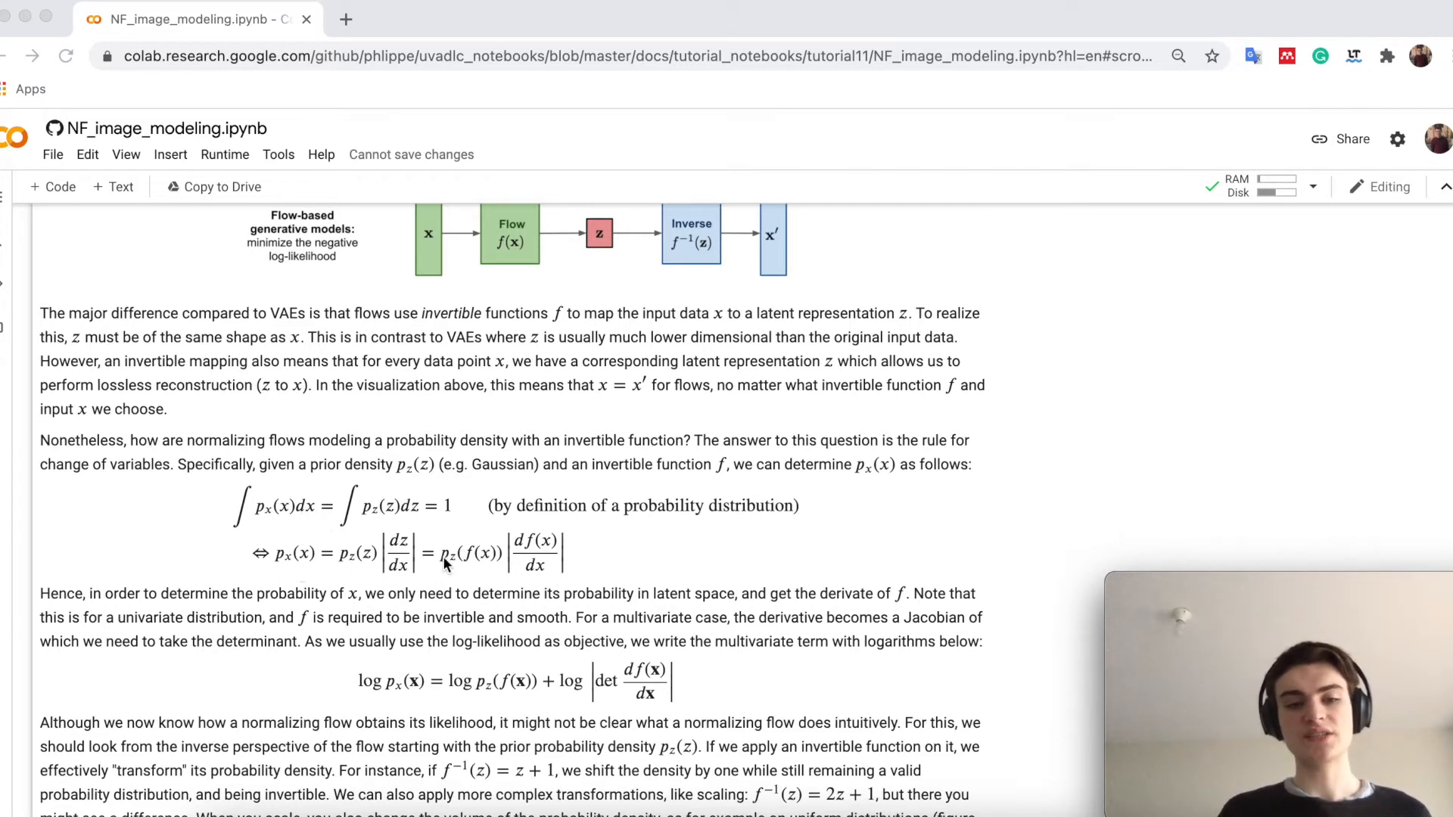
mouse_move(463, 575)
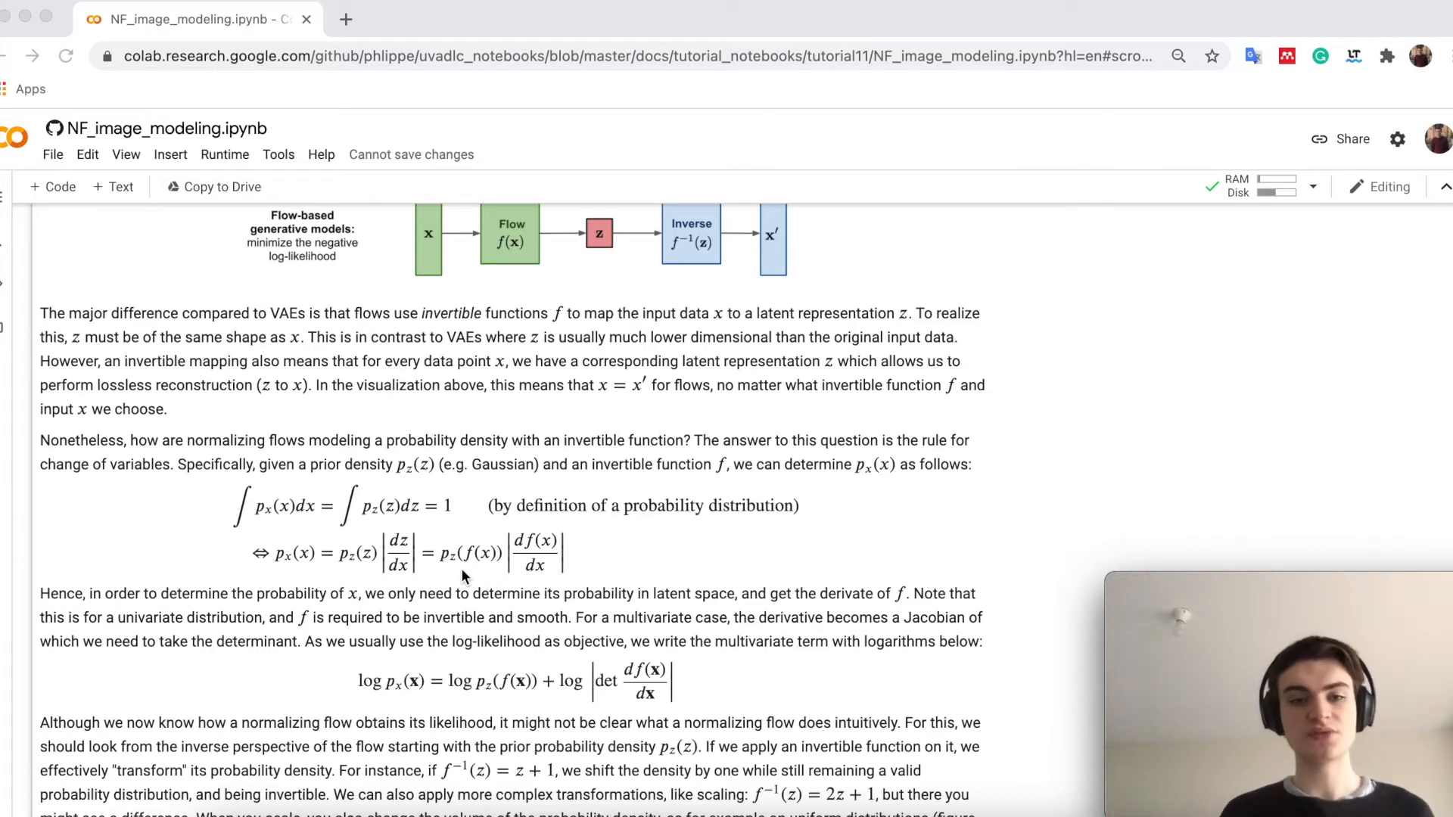
mouse_move(555, 581)
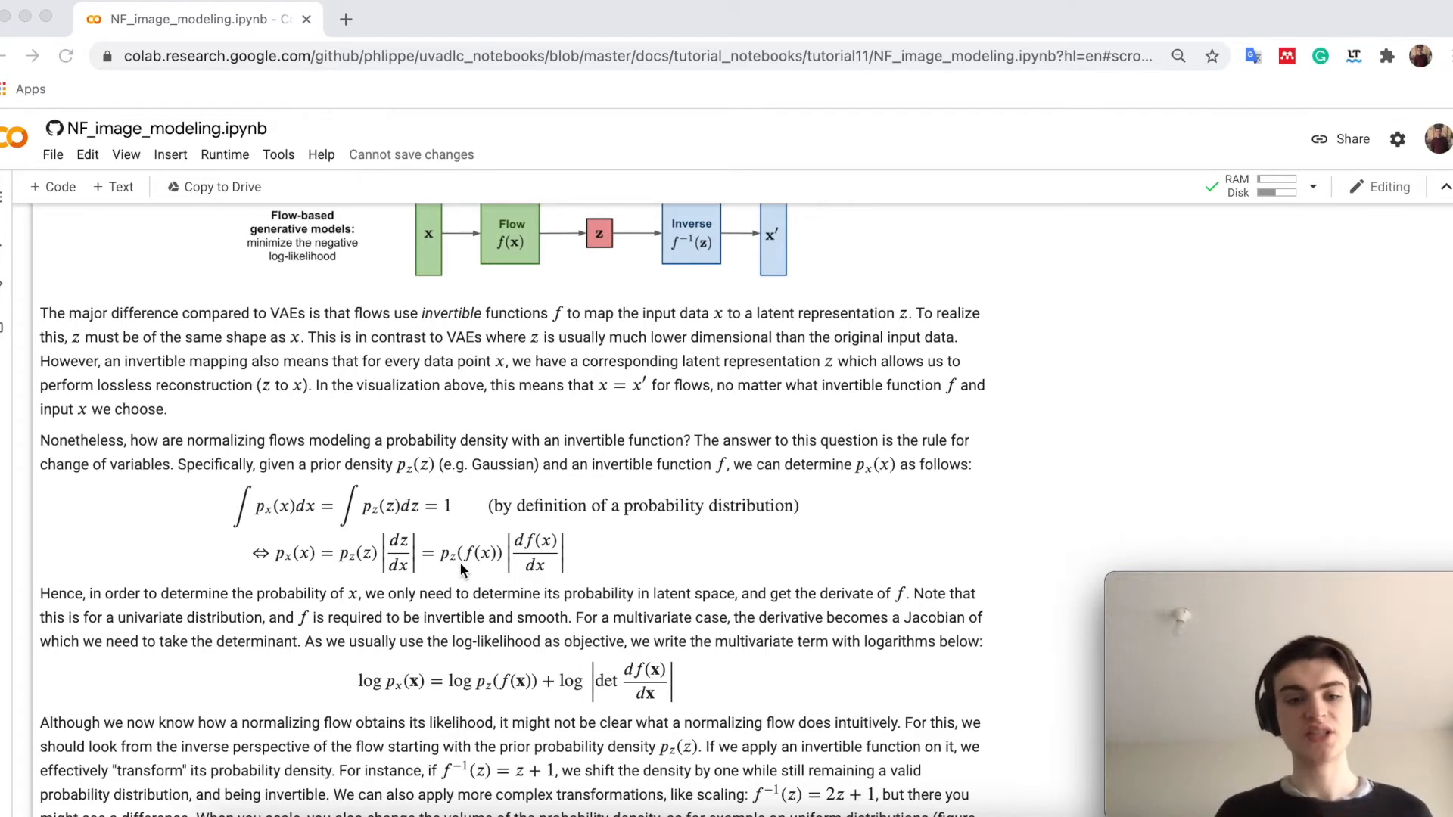
mouse_move(544, 712)
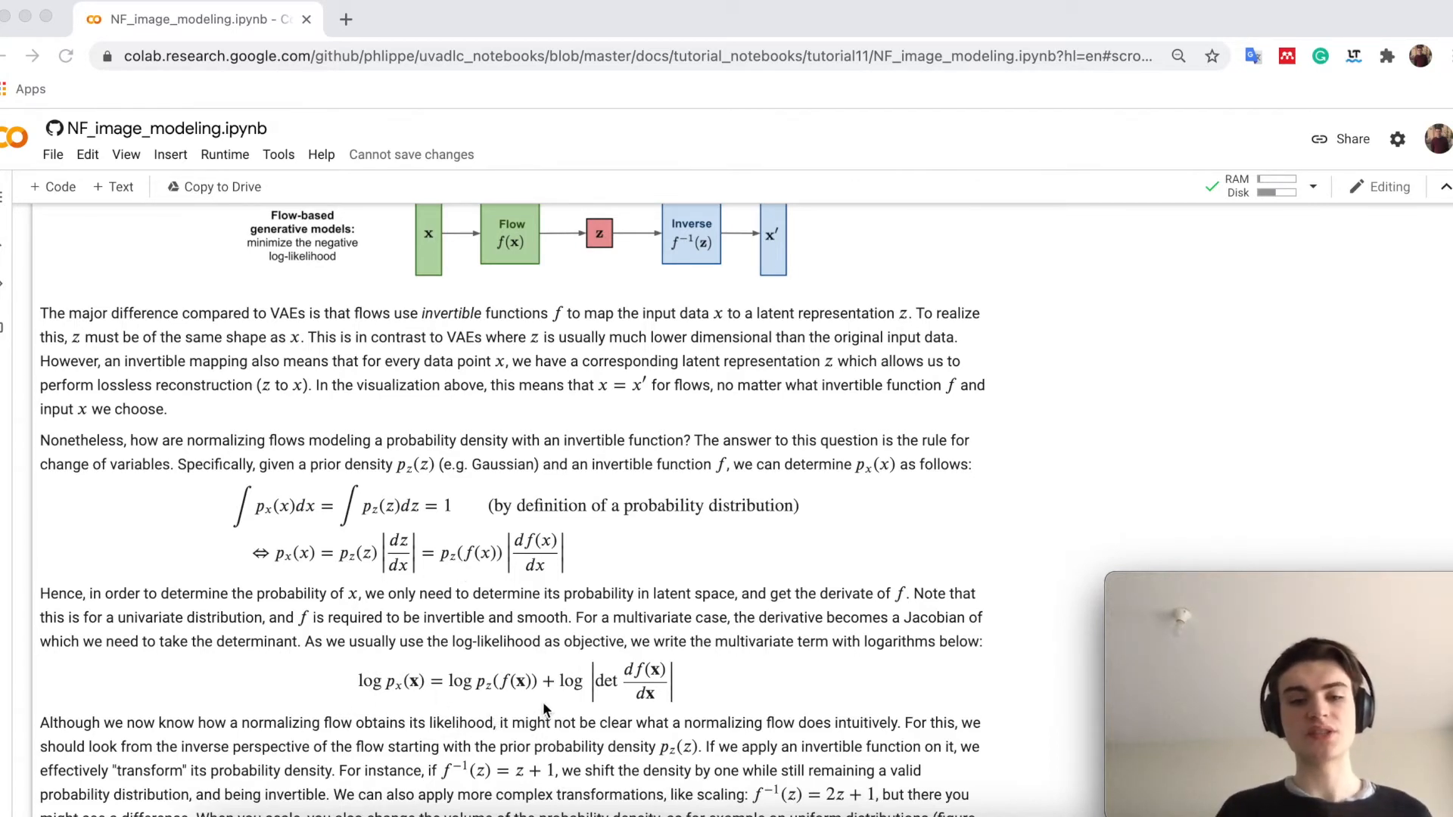
mouse_move(522, 711)
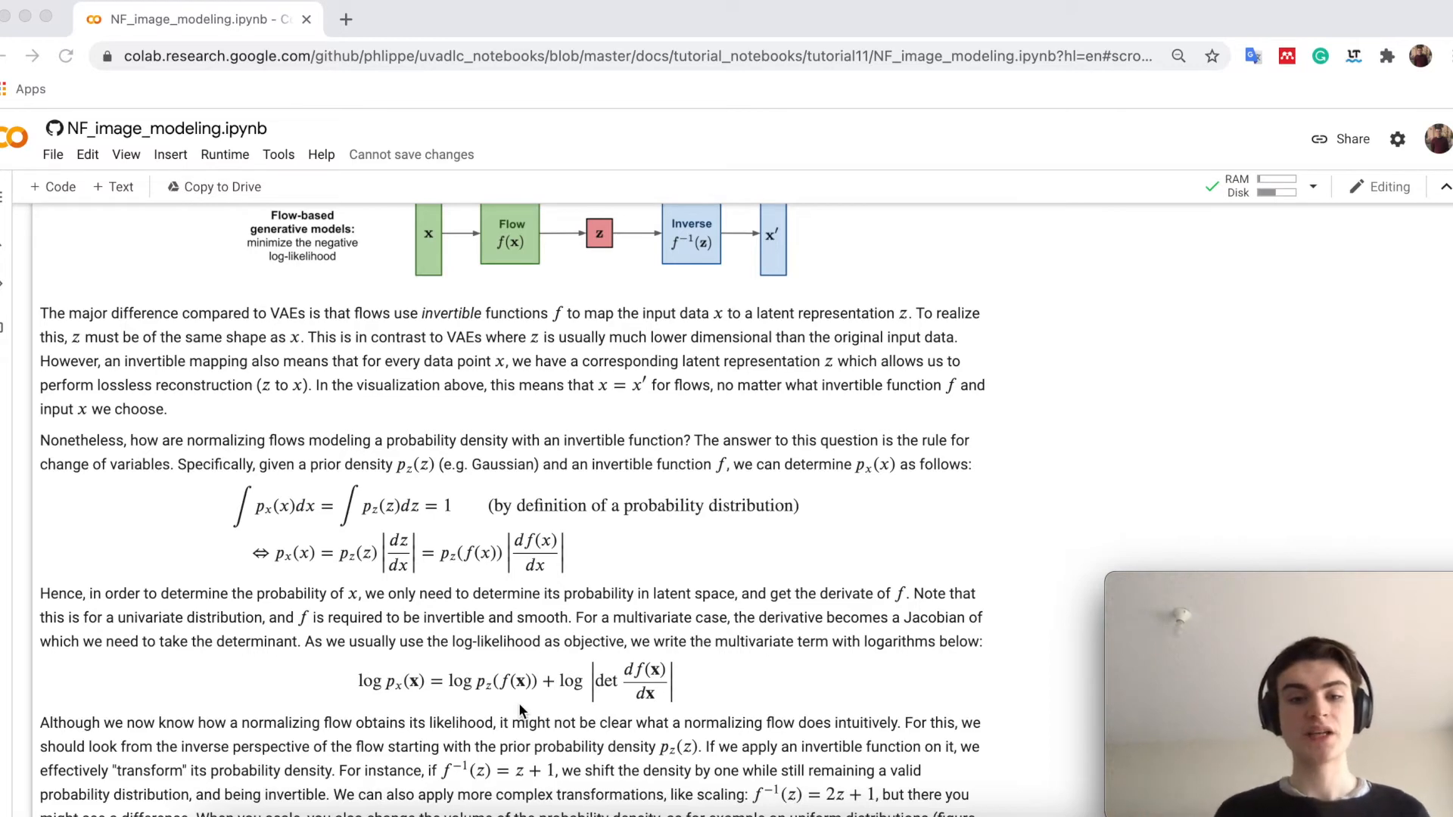
scroll(down, 3)
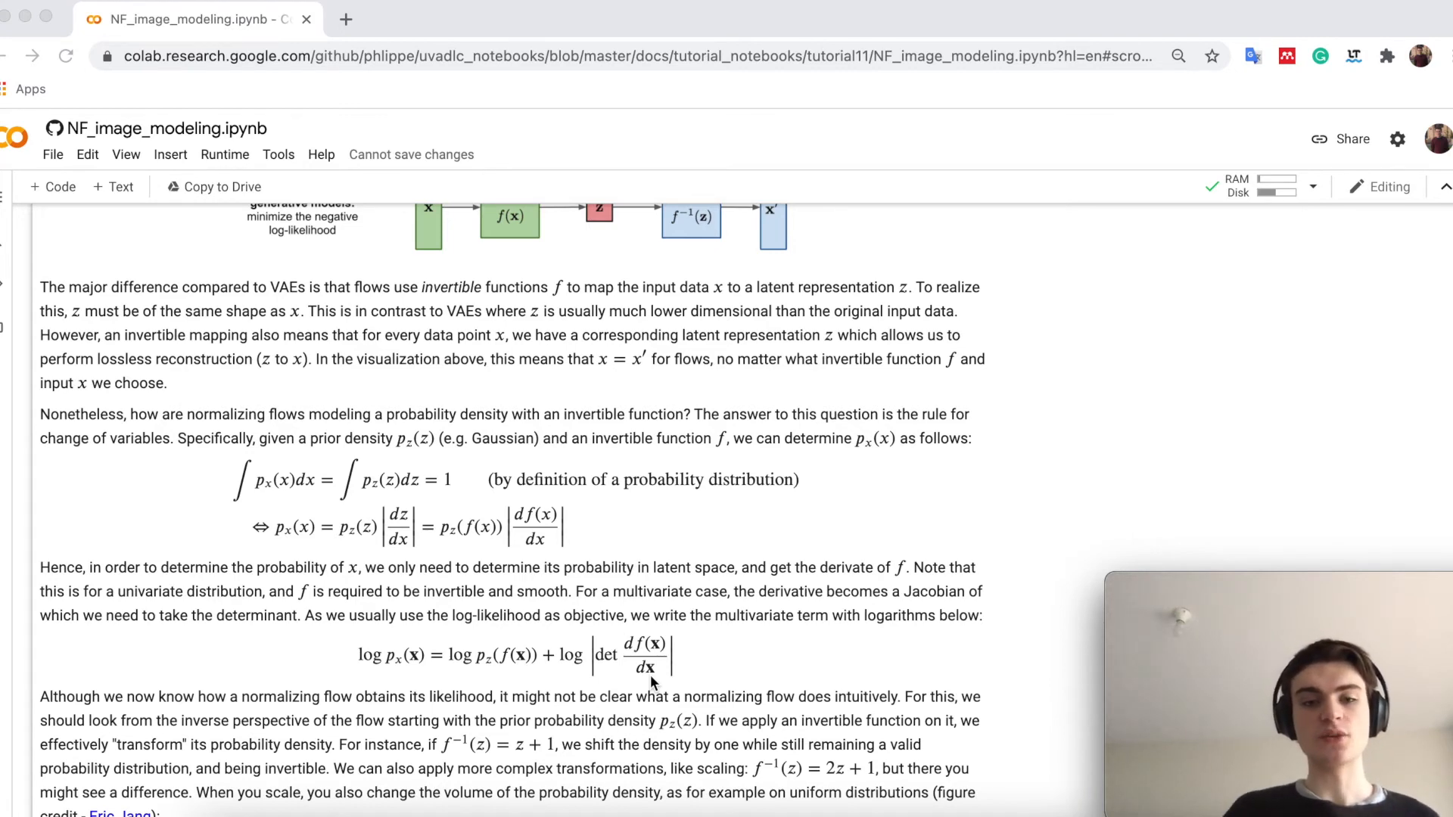
scroll(down, 3)
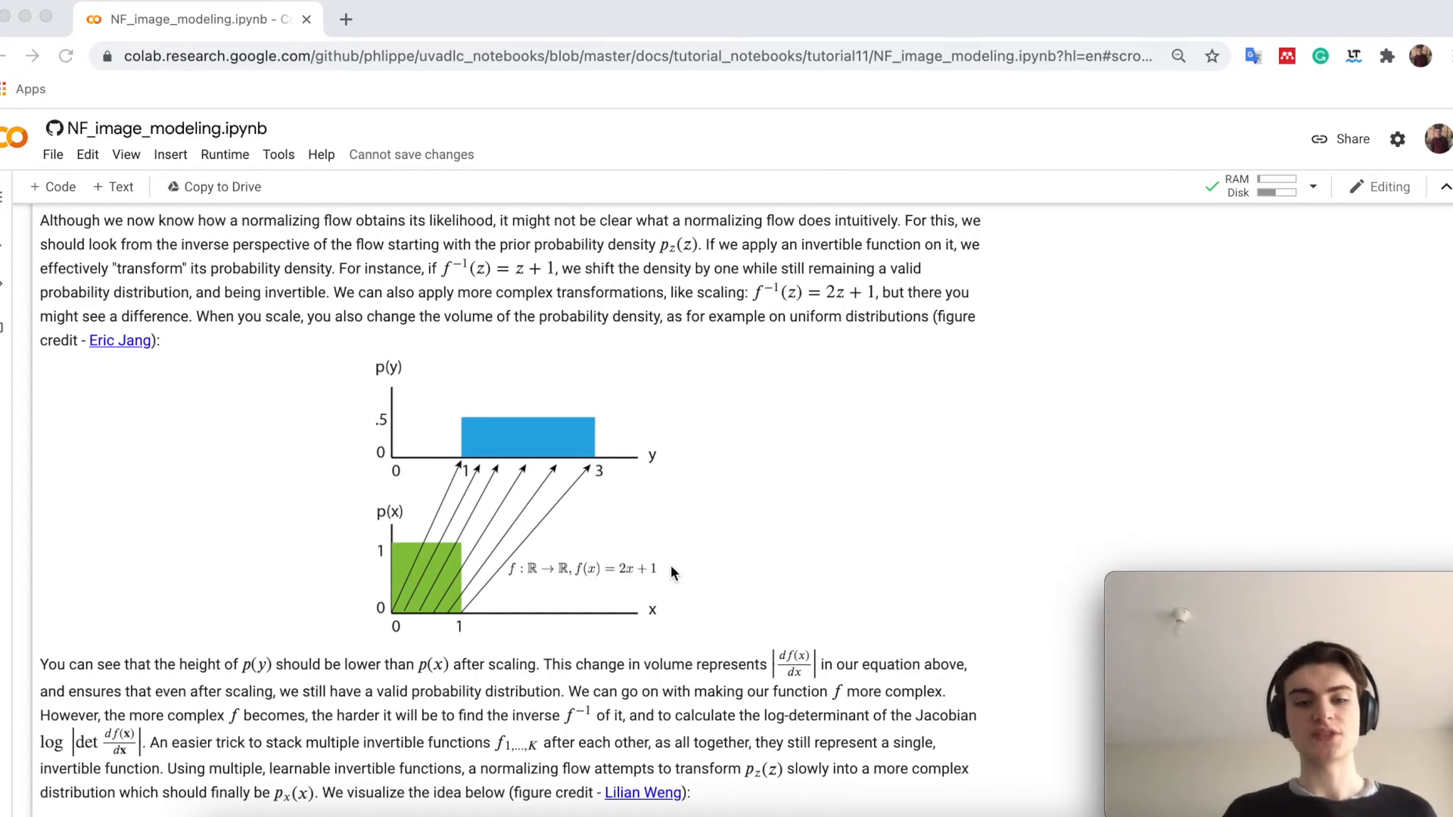
mouse_move(376, 380)
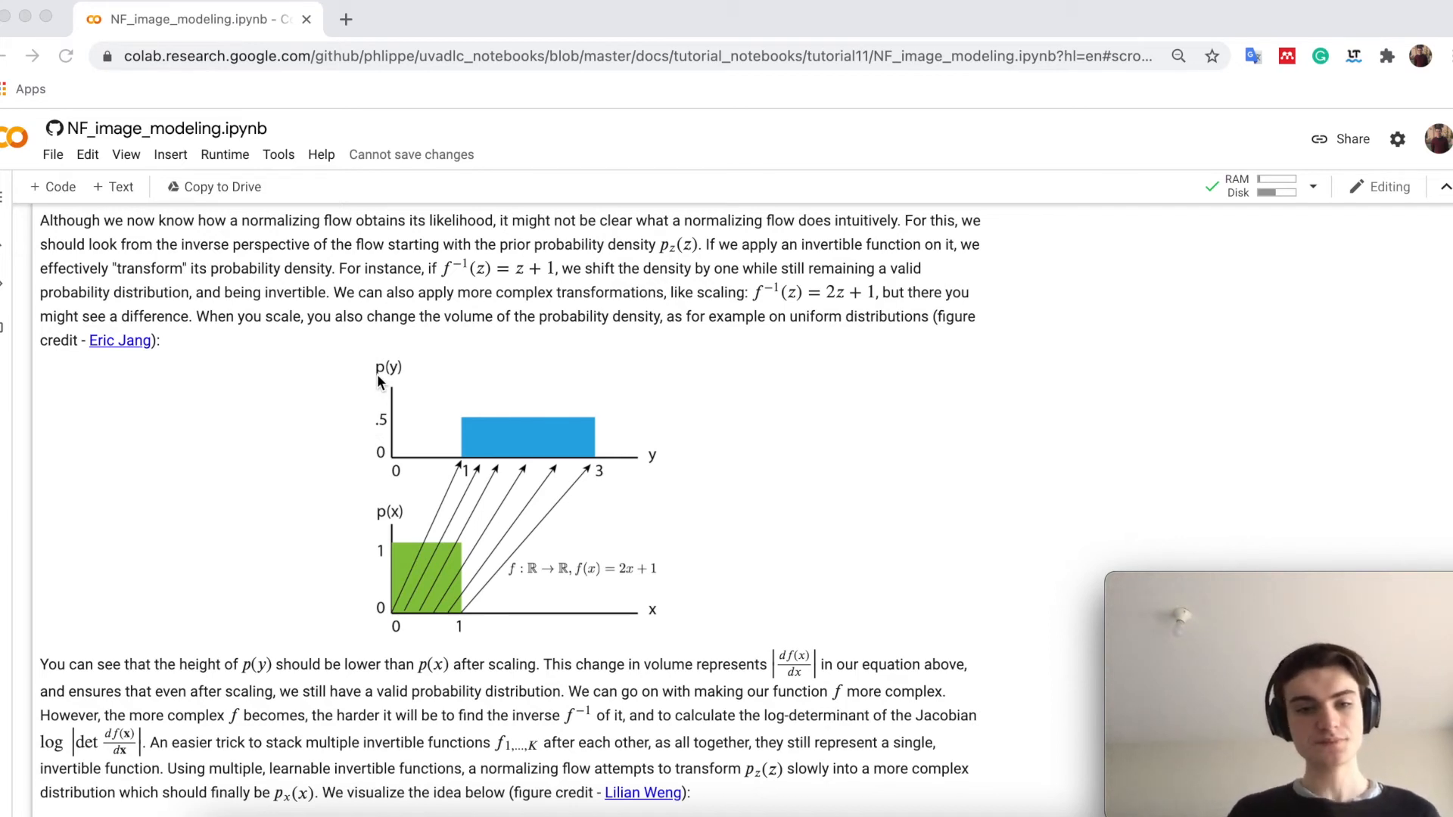
mouse_move(453, 540)
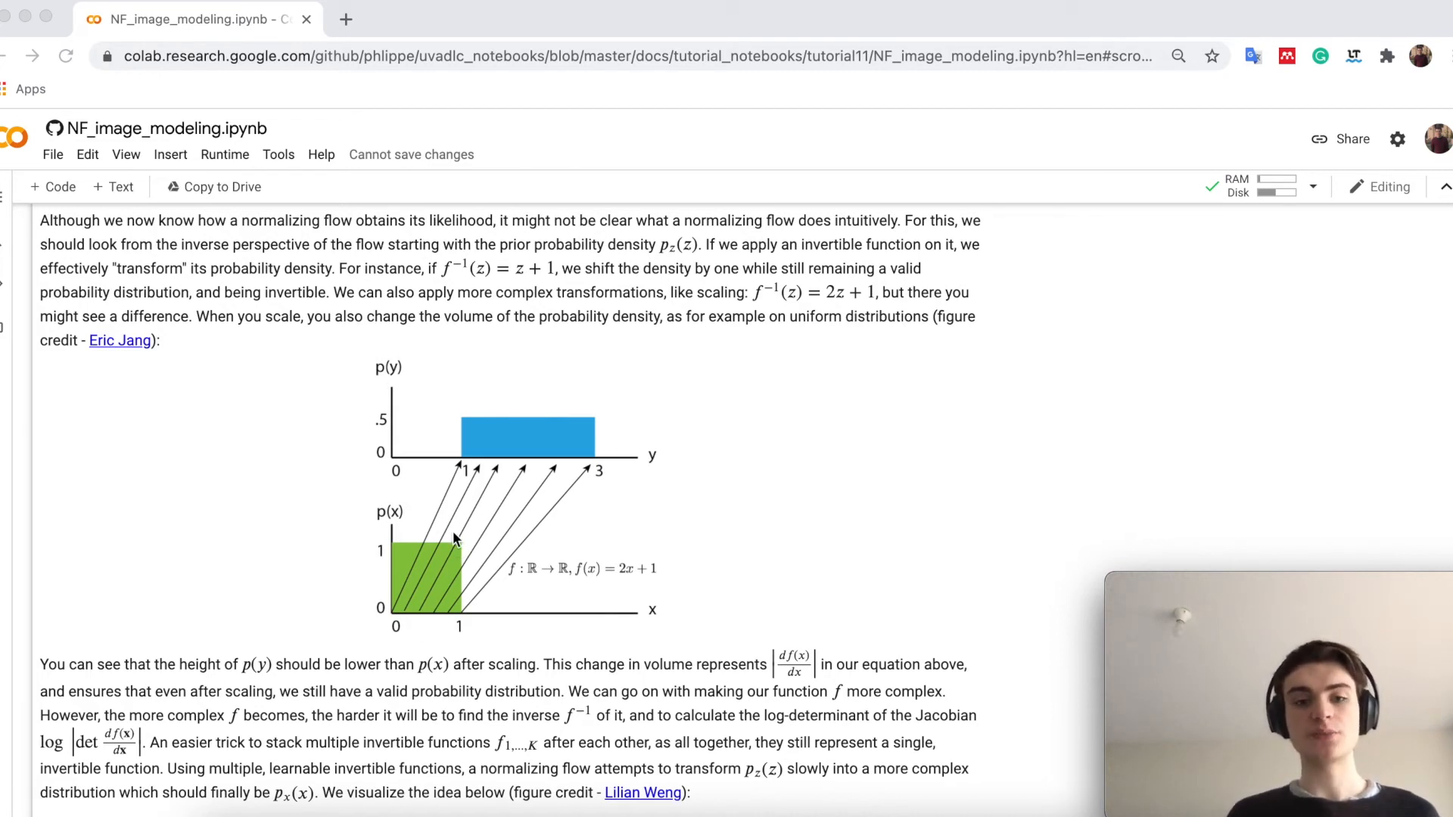
mouse_move(622, 598)
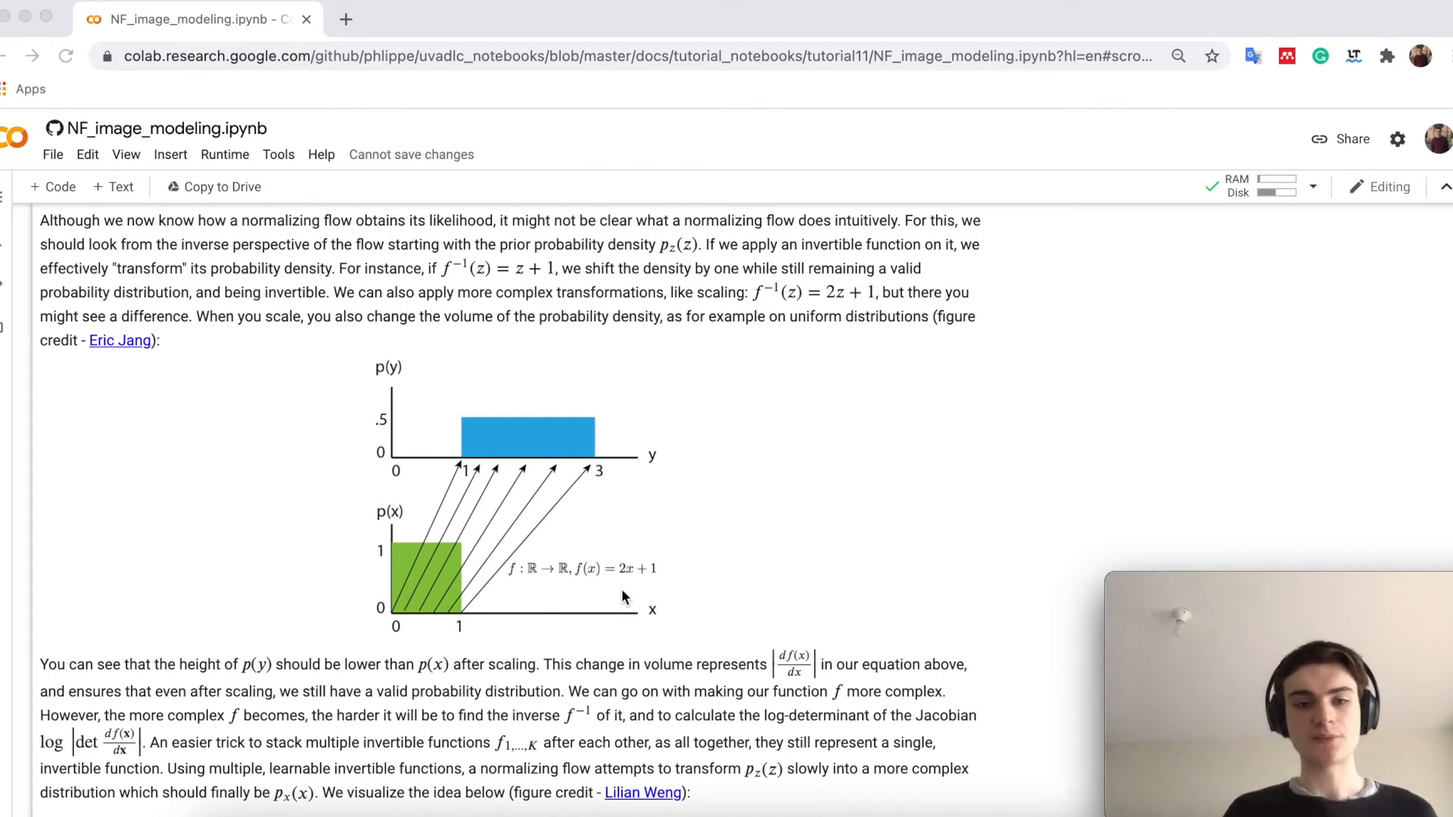
mouse_move(489, 506)
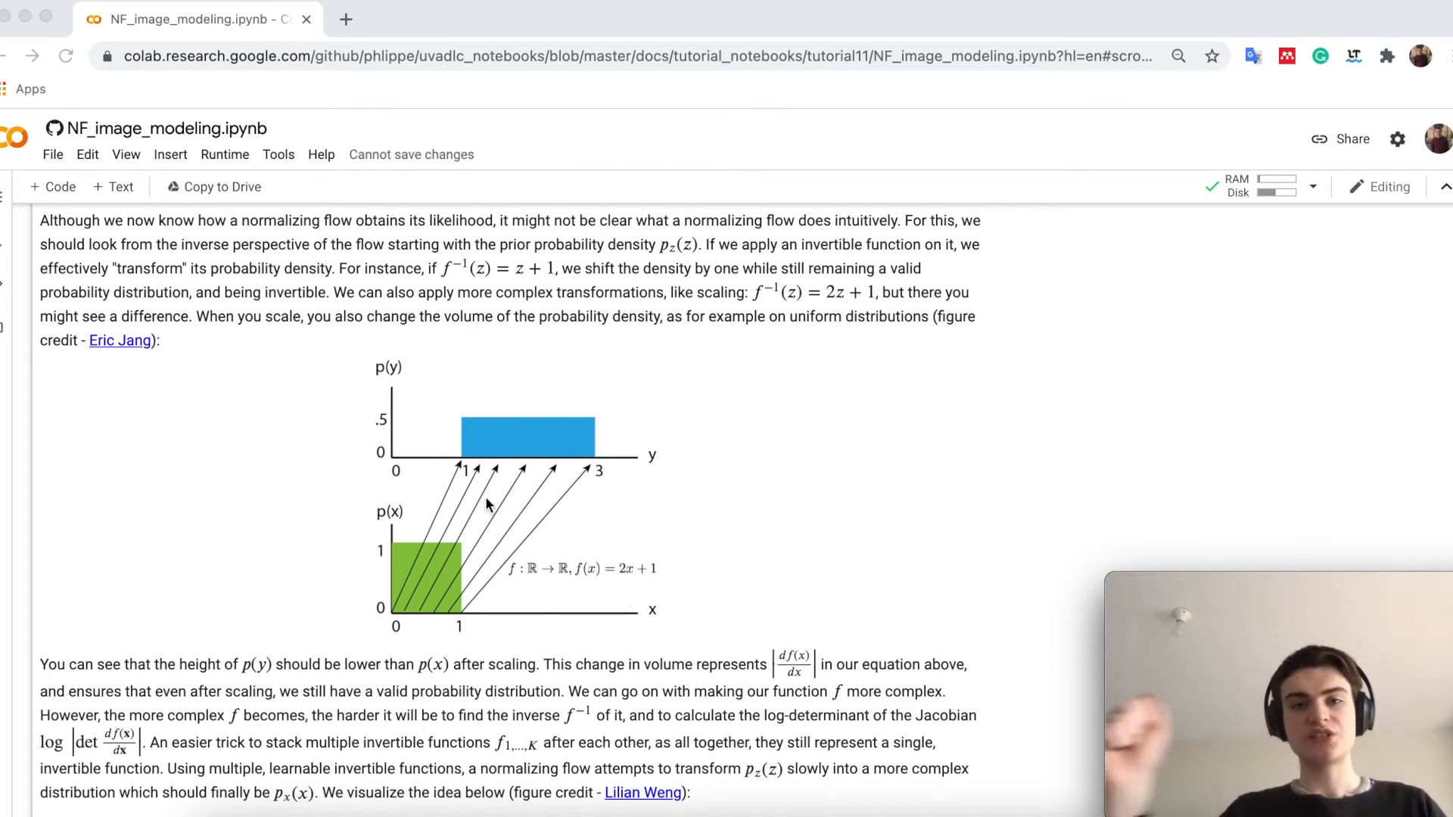
mouse_move(393, 624)
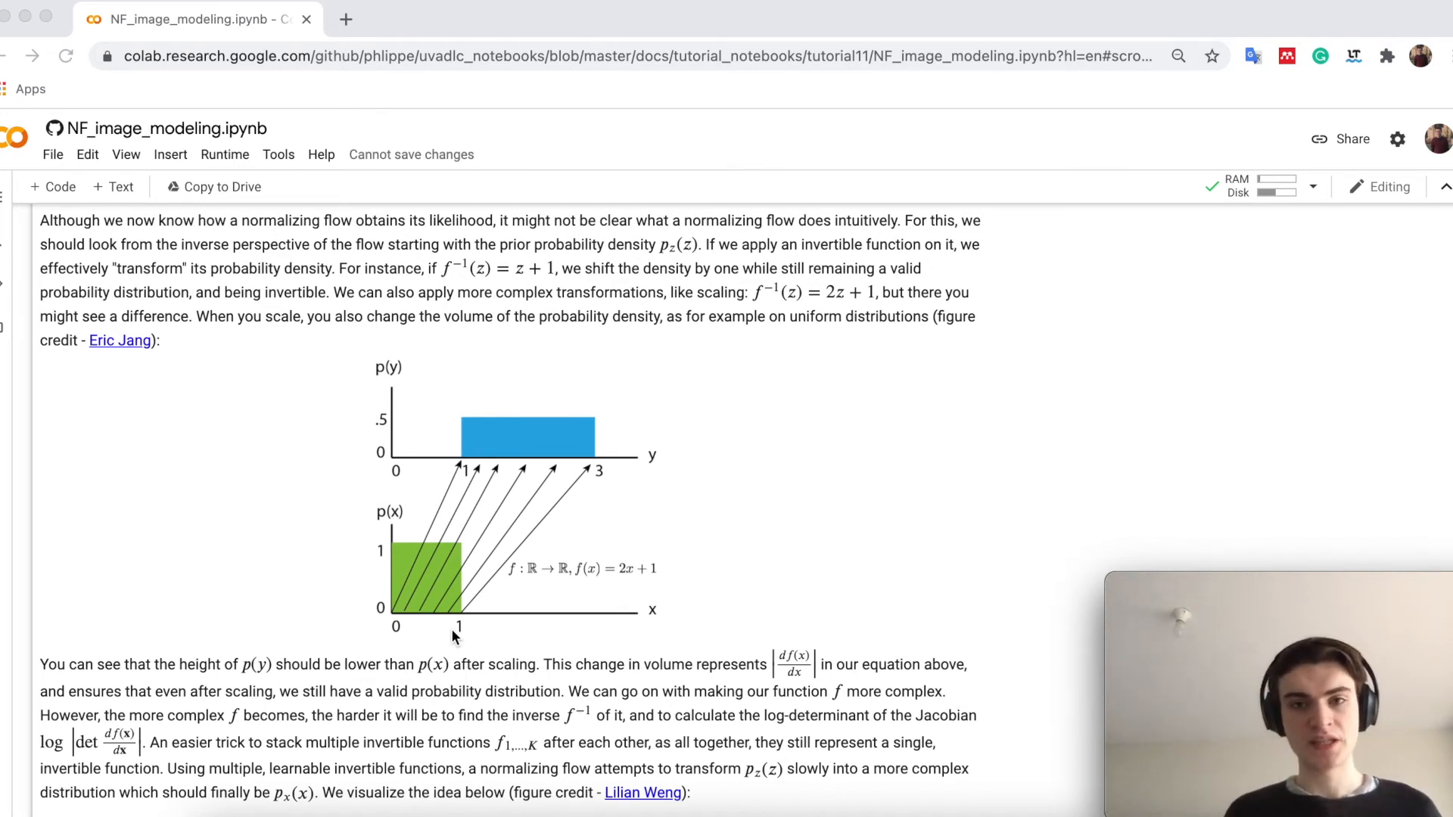
mouse_move(443, 544)
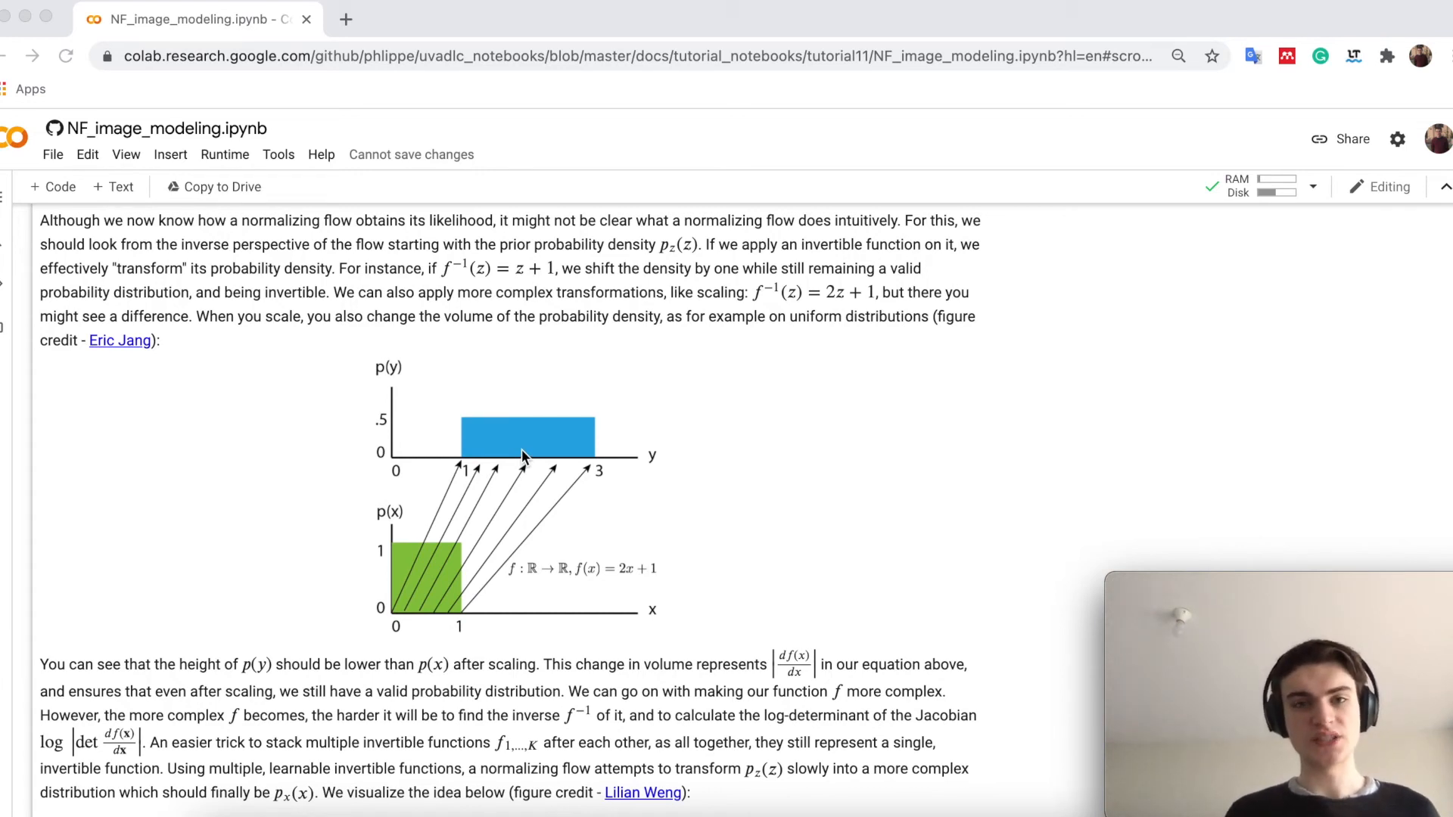
mouse_move(443, 575)
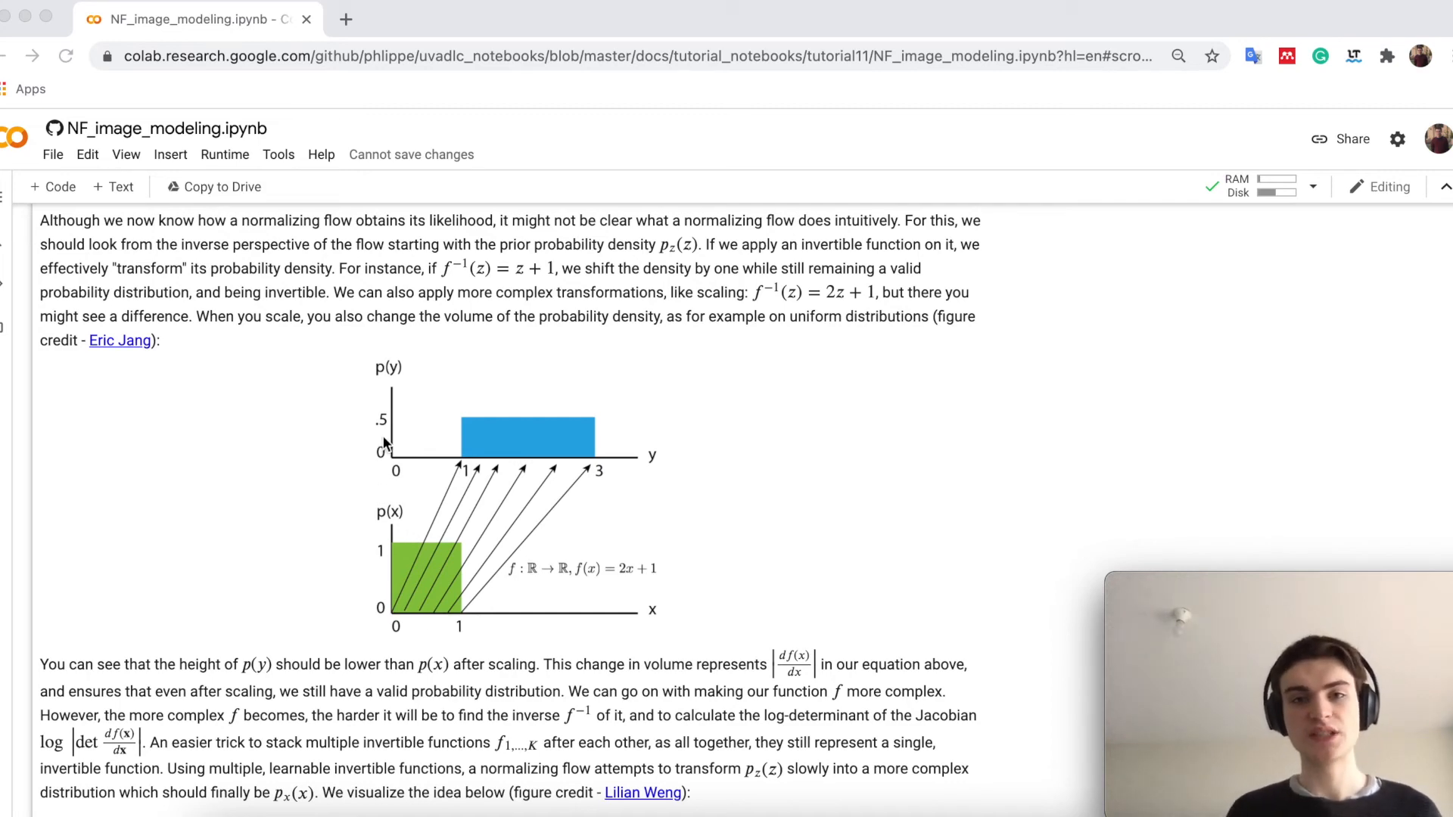
scroll(up, 3)
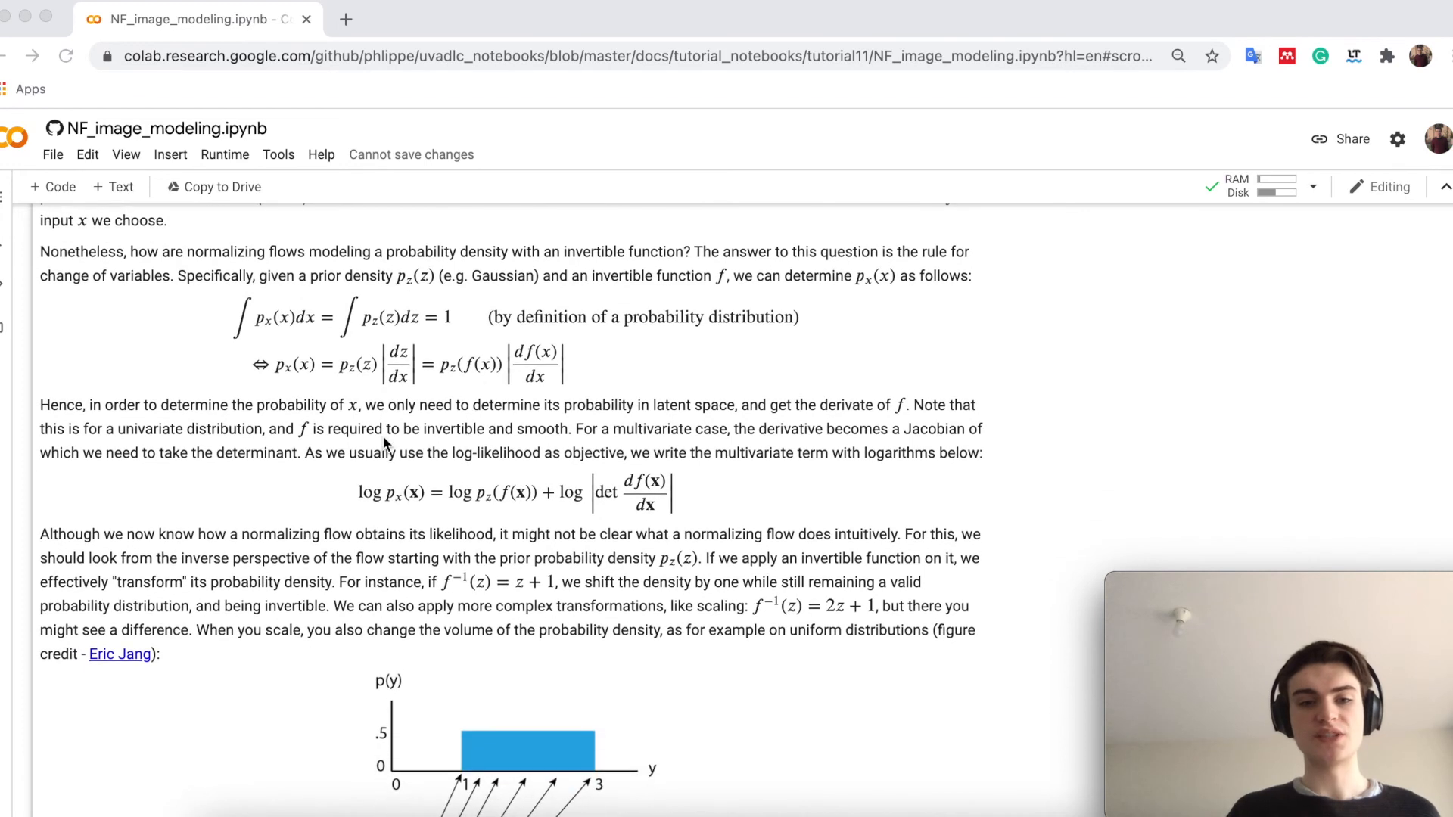
mouse_move(459, 387)
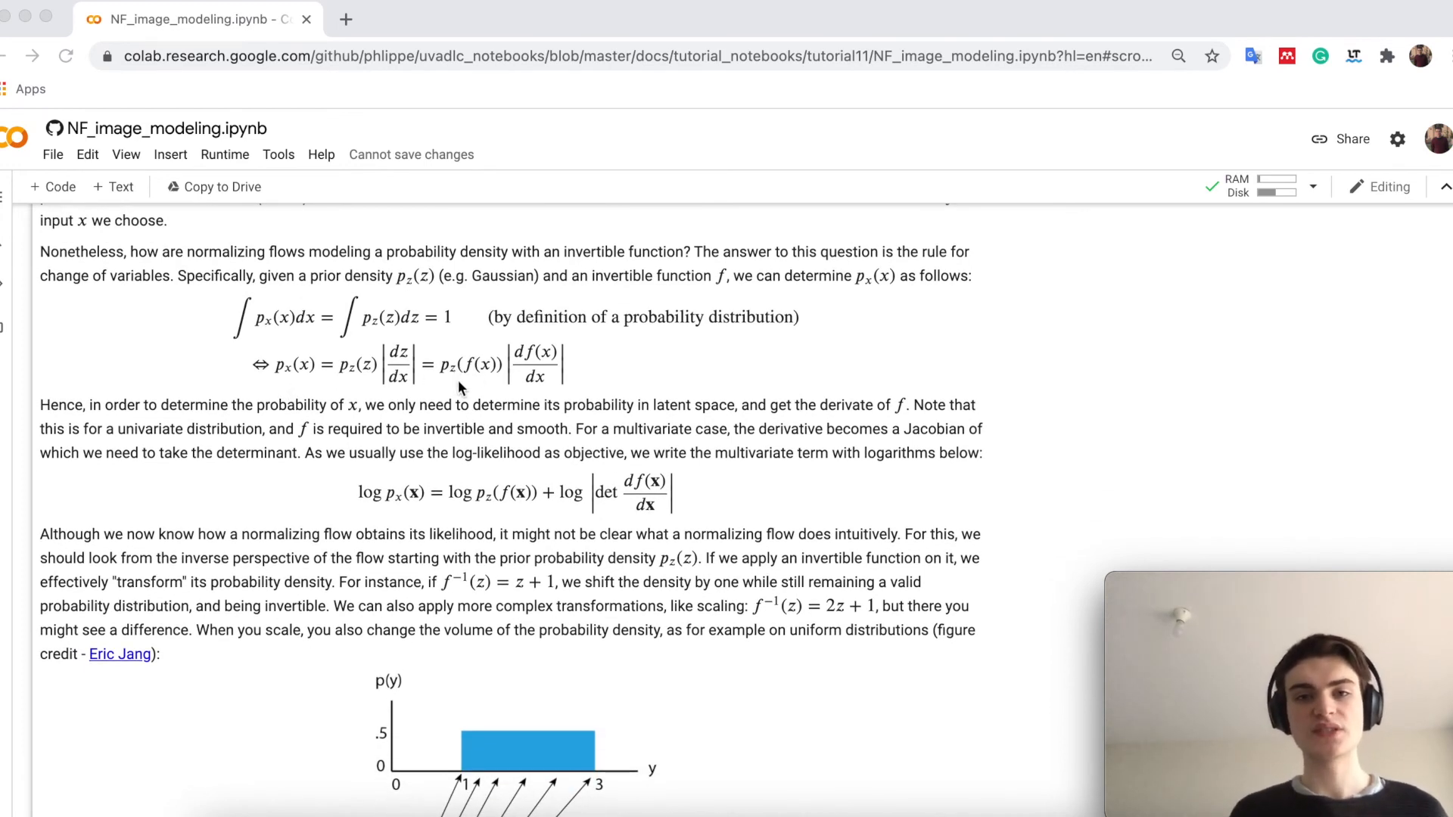
scroll(down, 3)
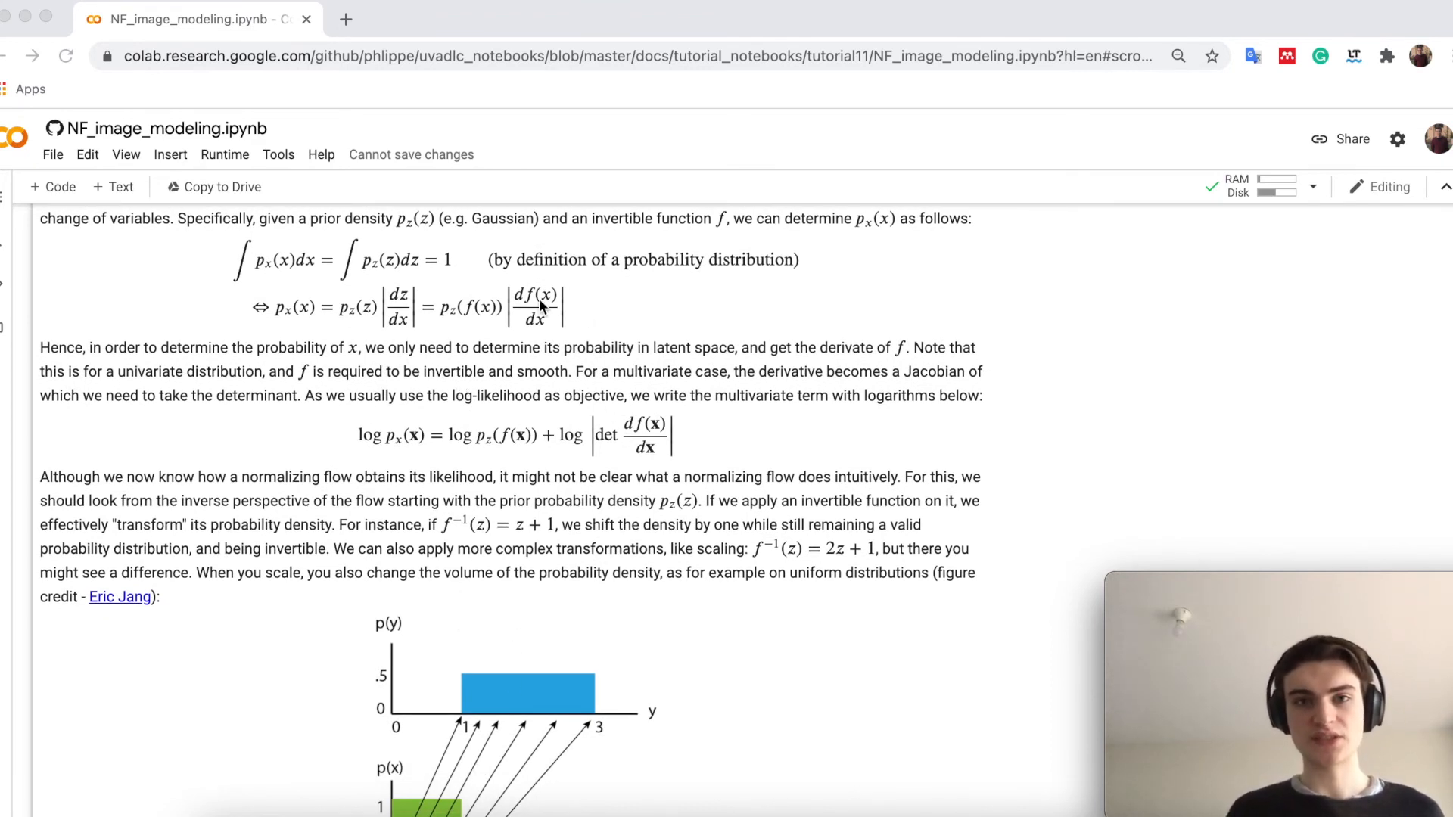
scroll(down, 3)
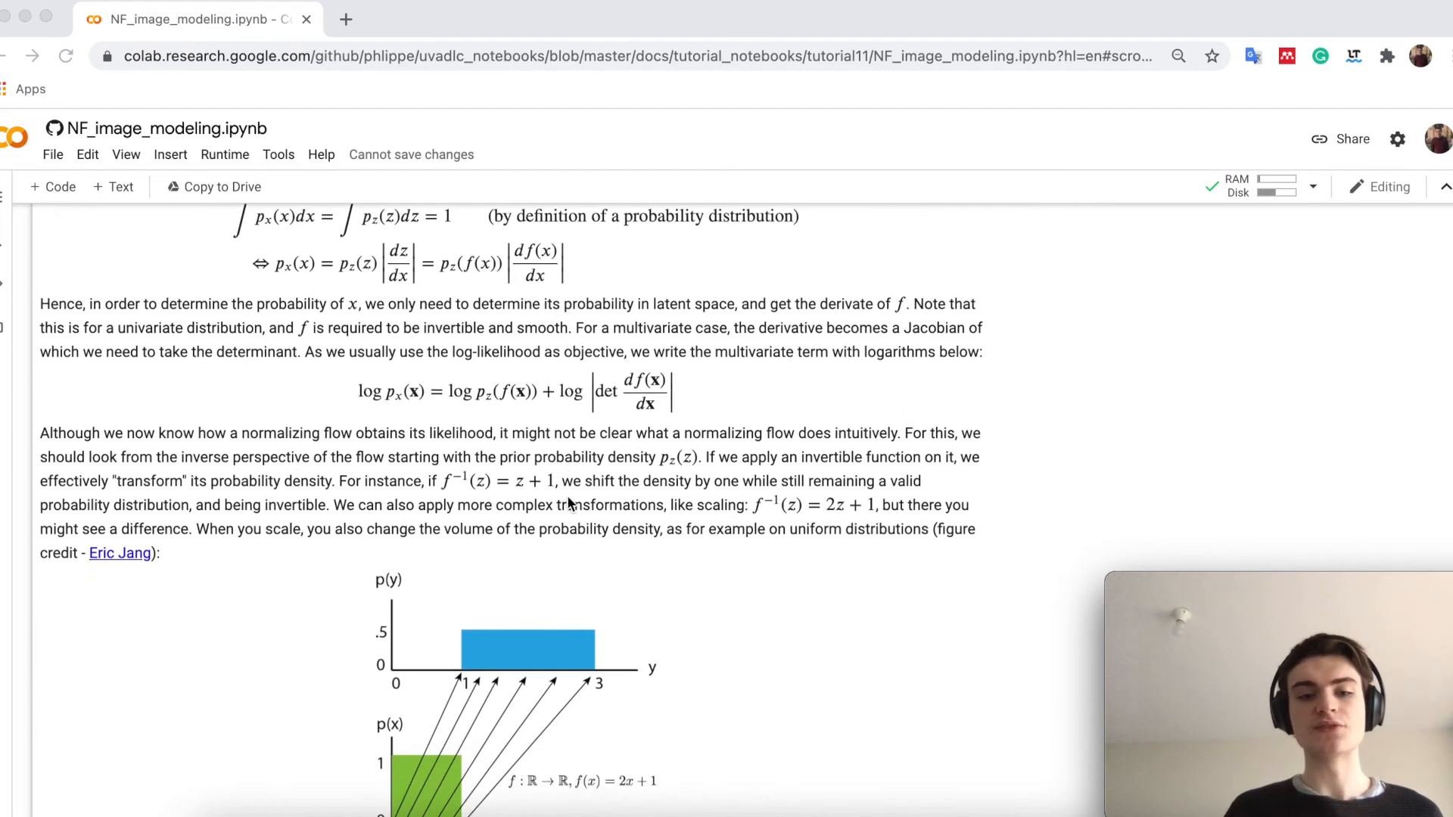
scroll(down, 3)
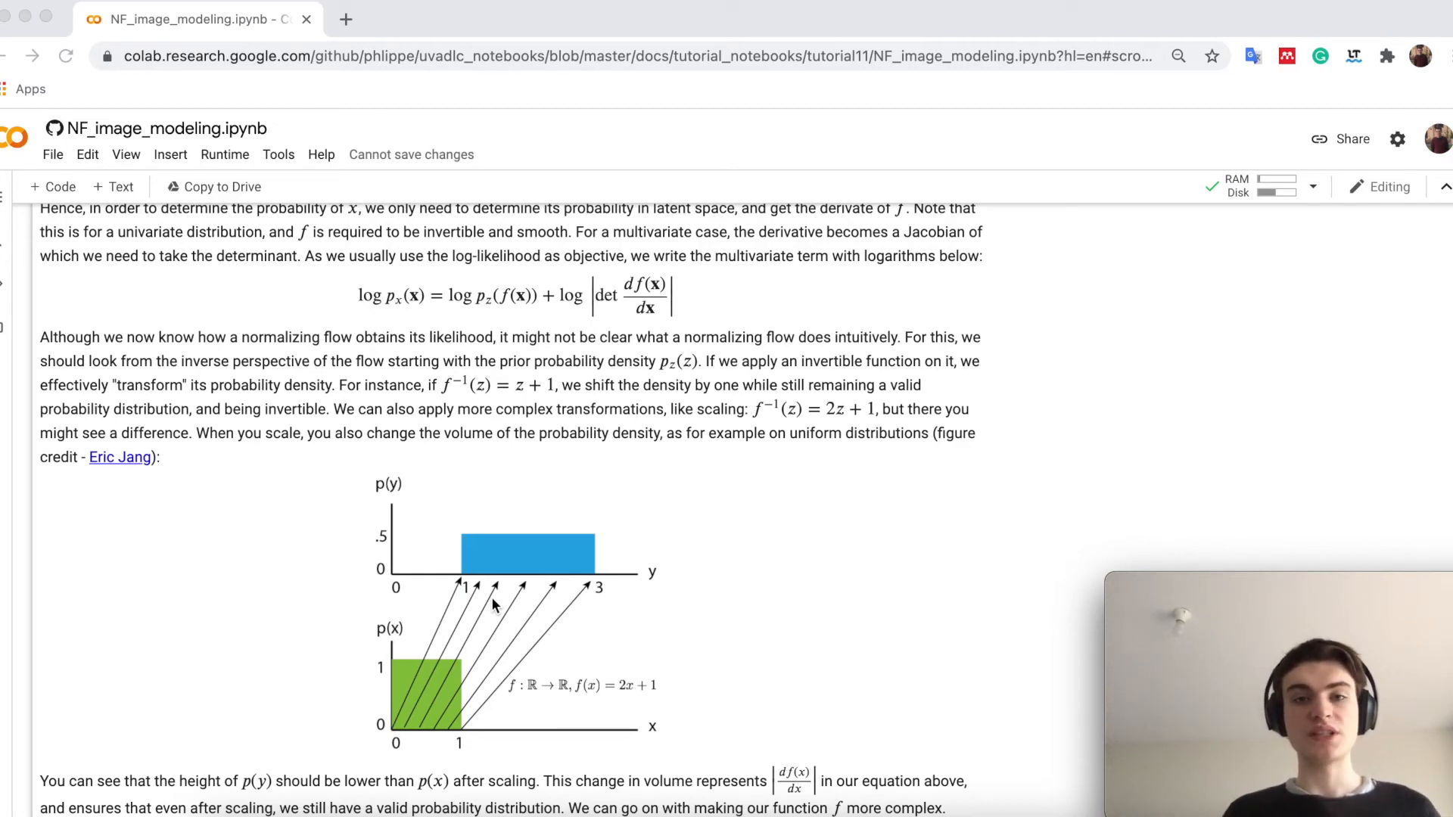
Step: Scroll past the scaling figure to the Lilian Weng diagram of sequential flows mapping z0 to x
scroll(down, 3)
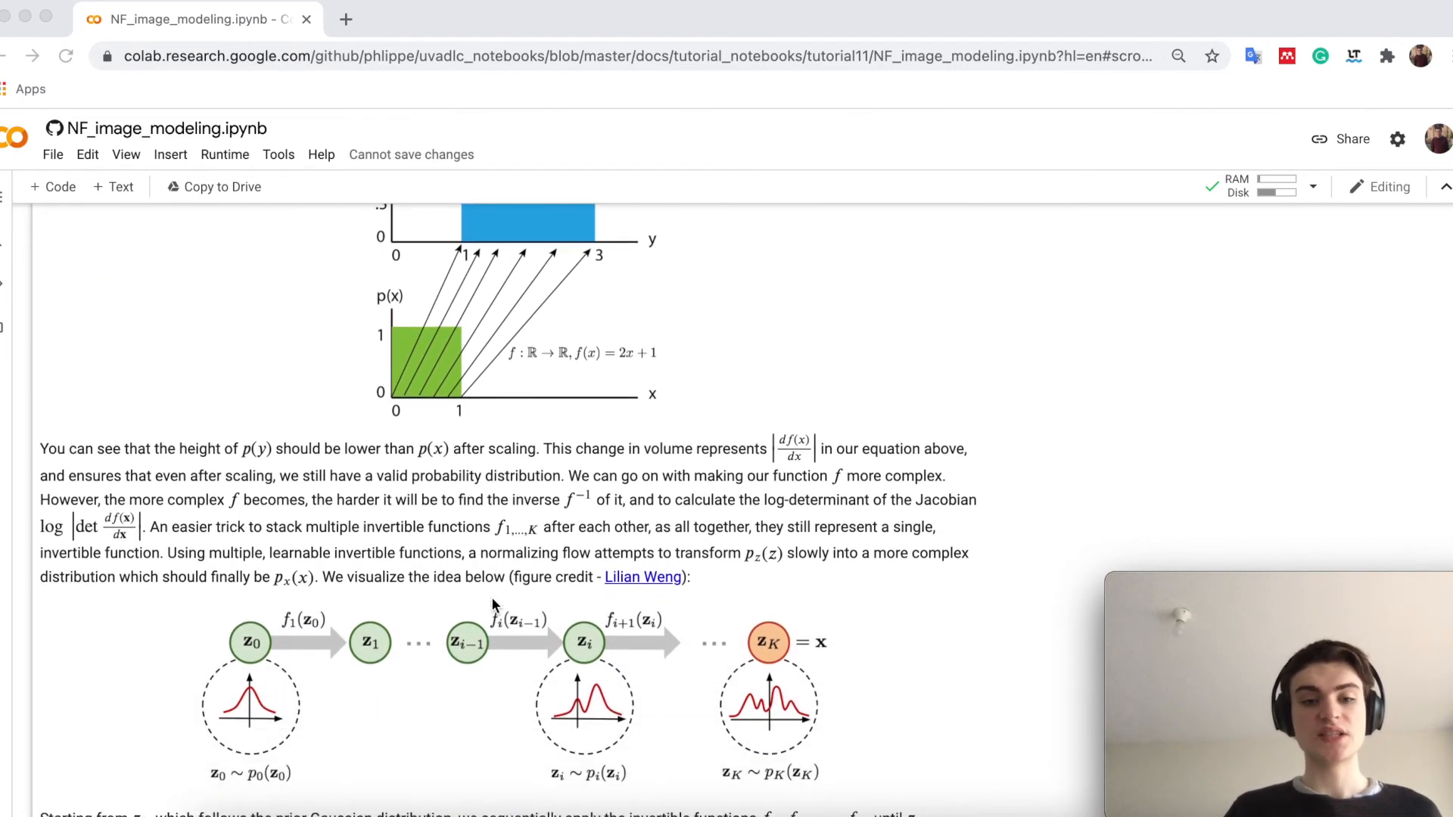
scroll(down, 3)
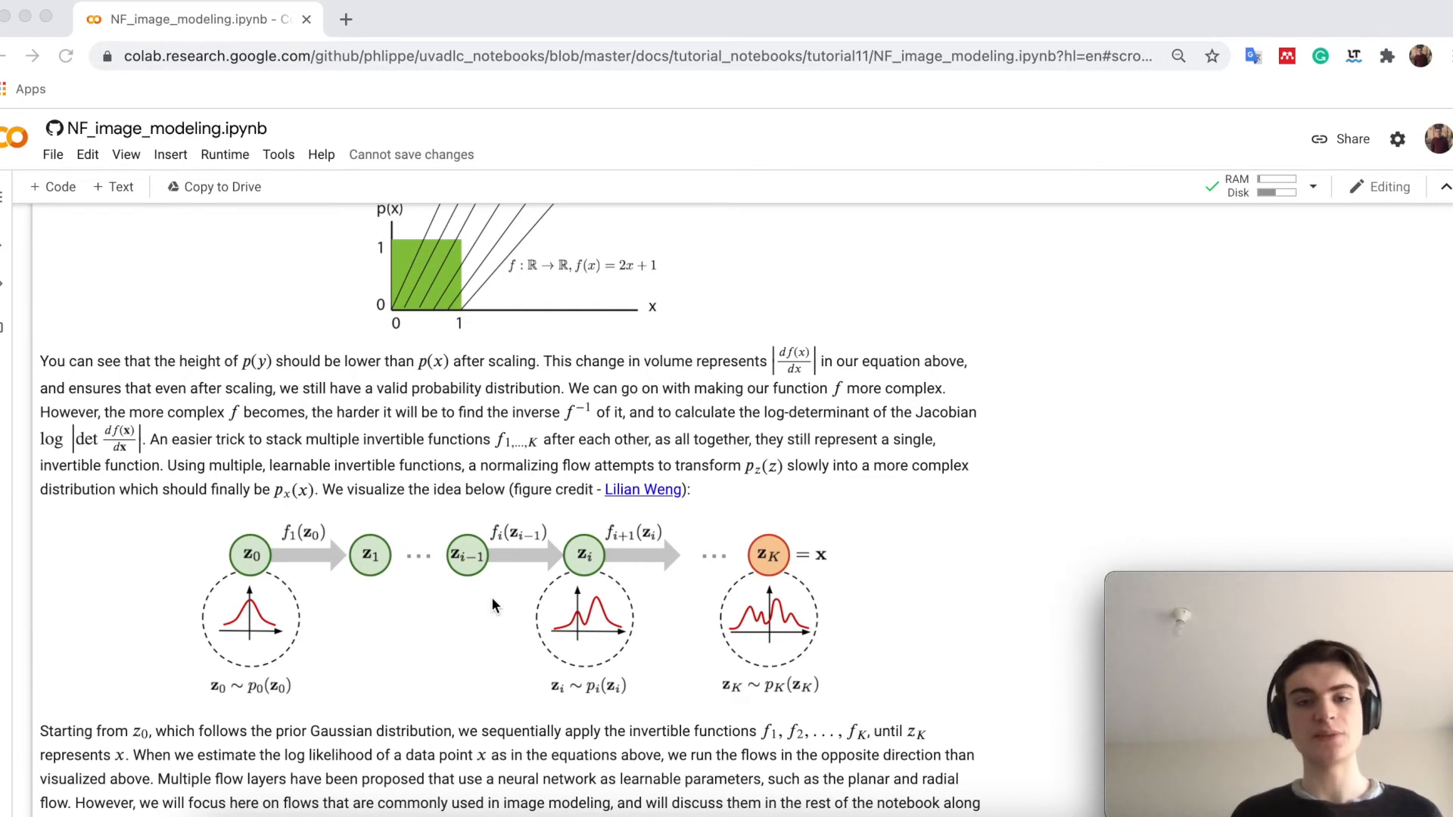
scroll(down, 3)
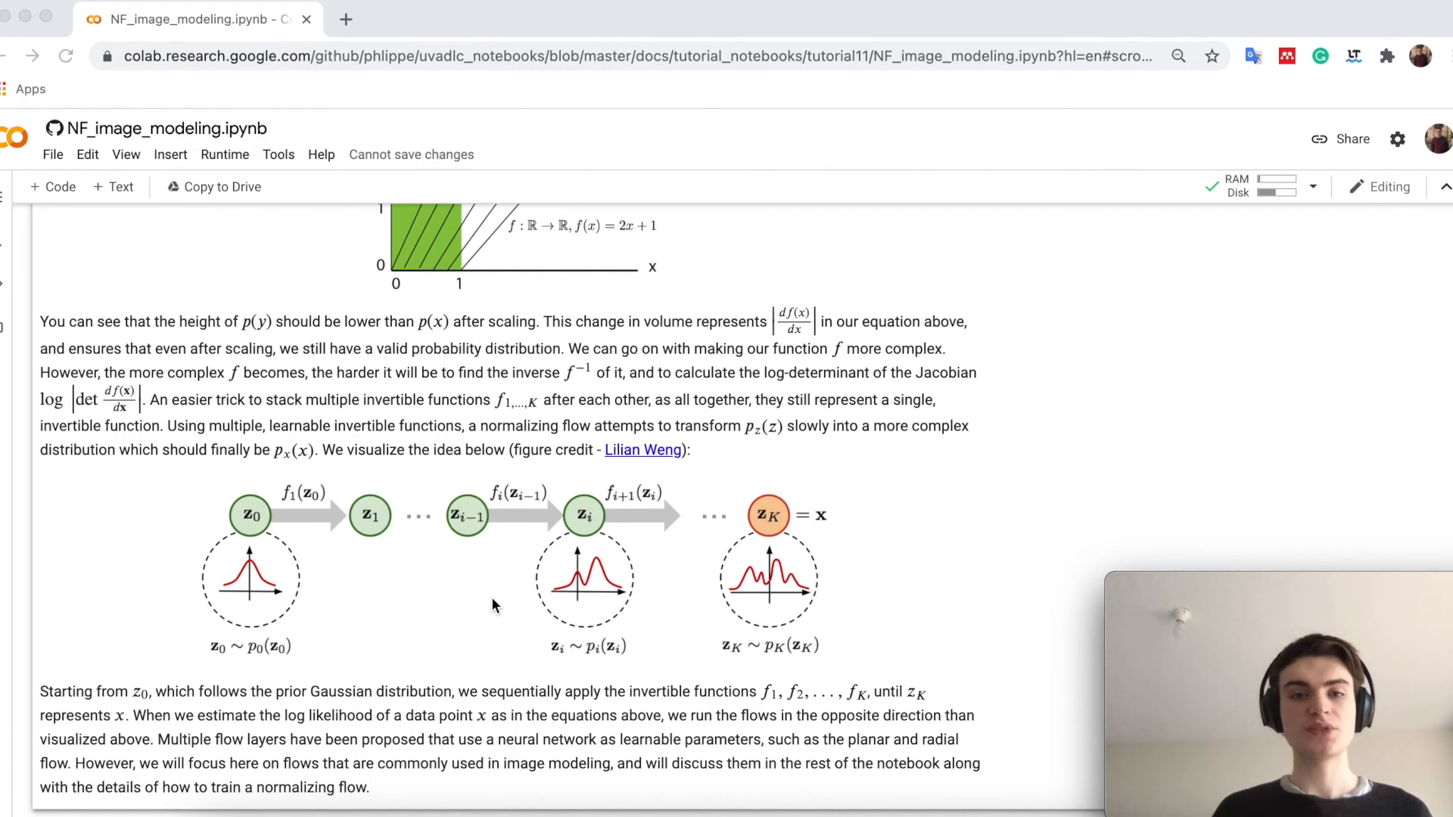
mouse_move(257, 587)
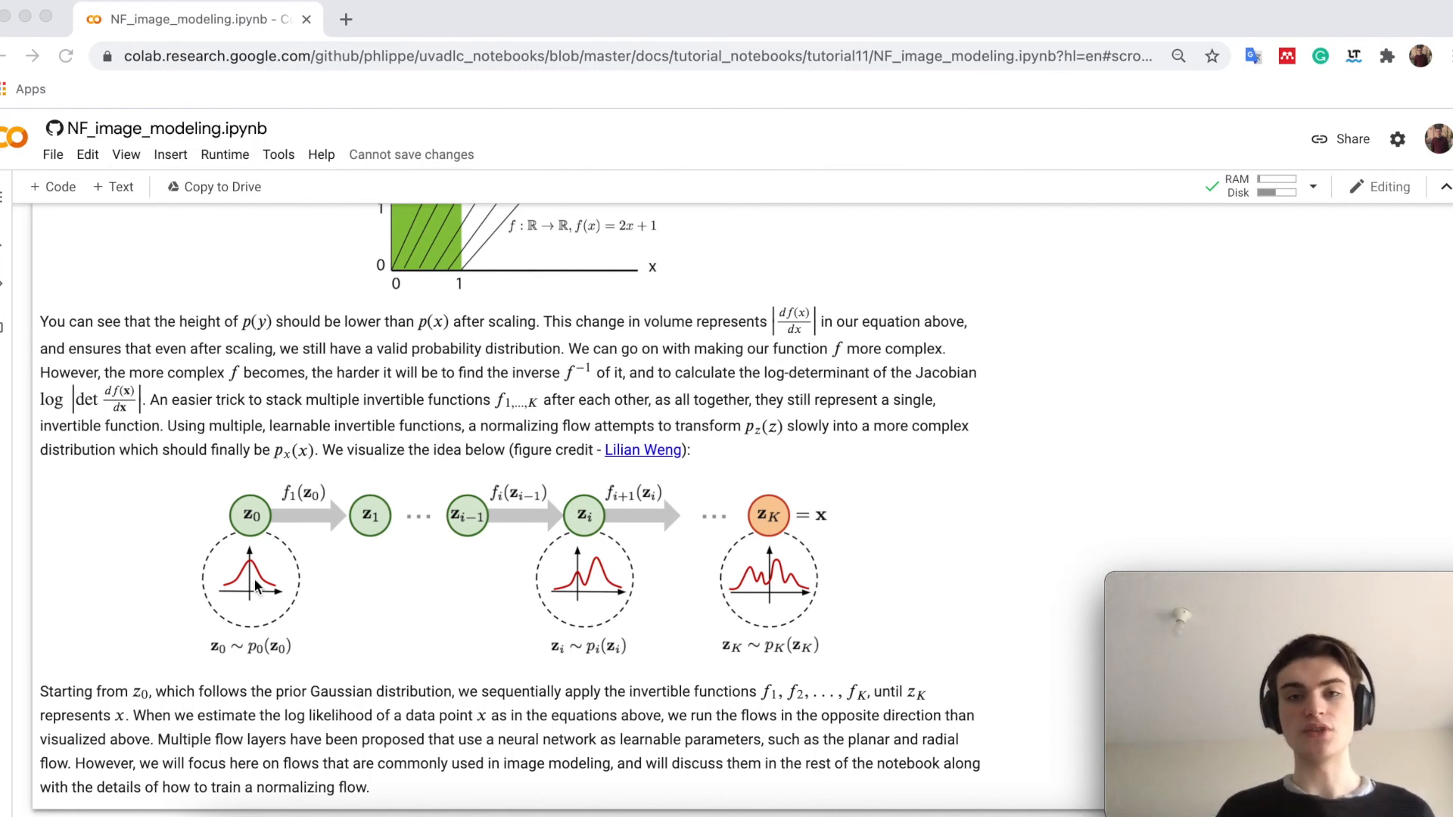